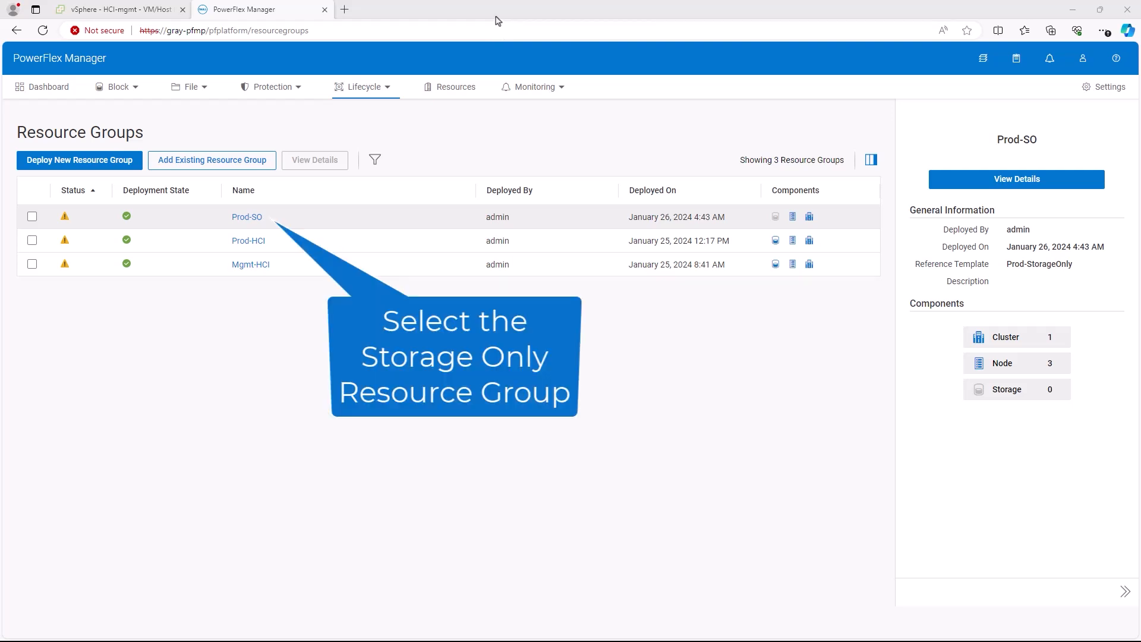
mouse_move(158, 264)
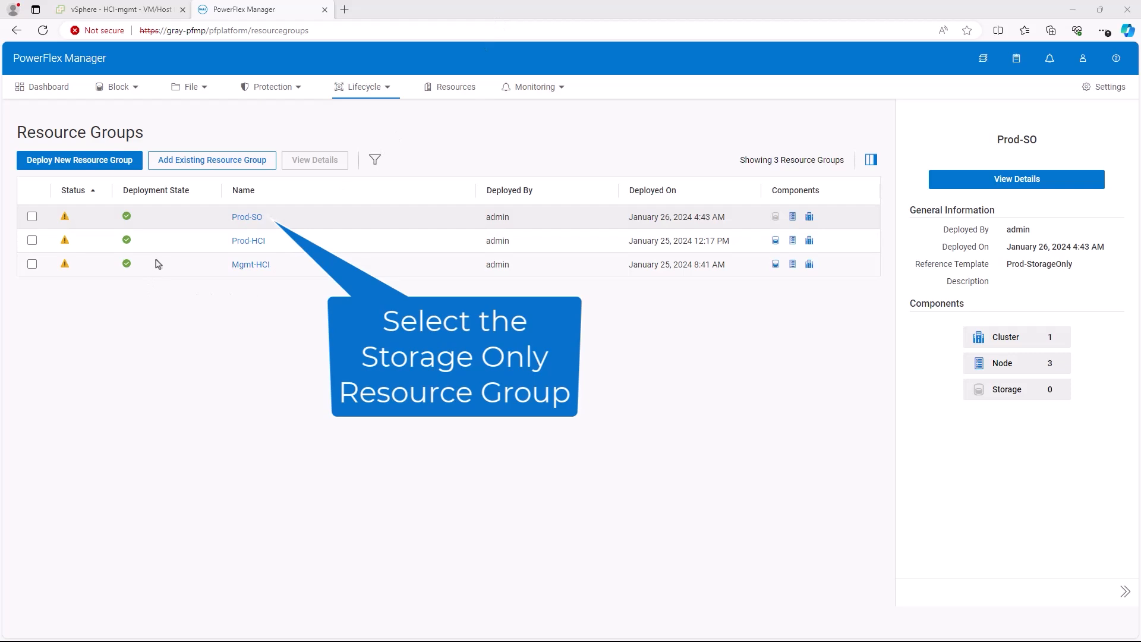
mouse_move(258, 227)
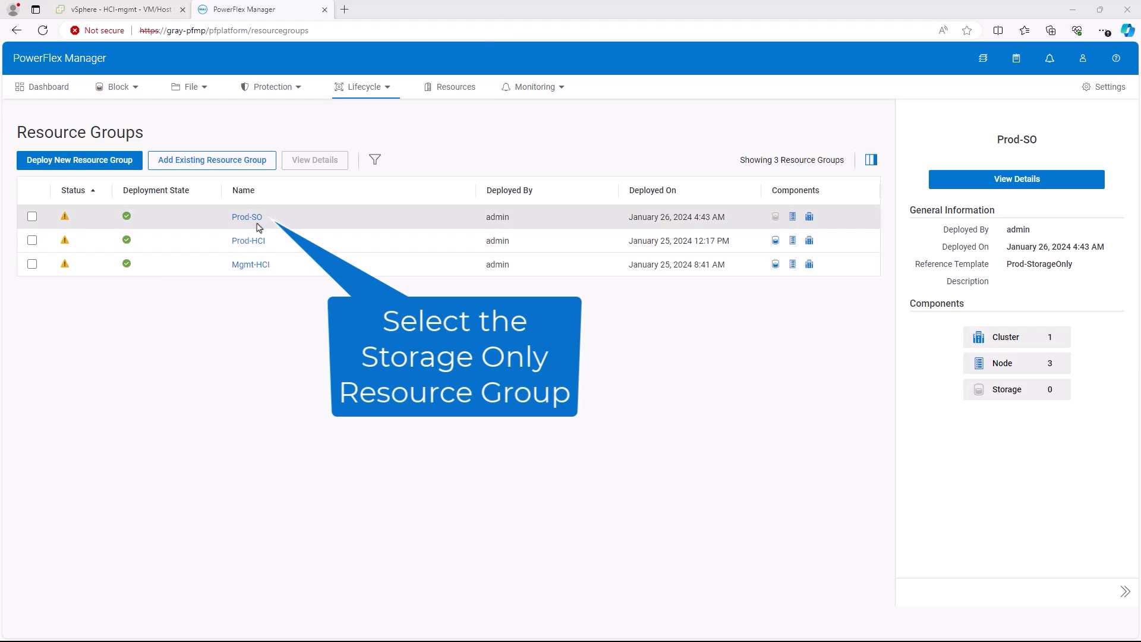
Review Prod-SO's three storage-only physical nodes, expanding so1 to see its networks.
left_click(247, 217)
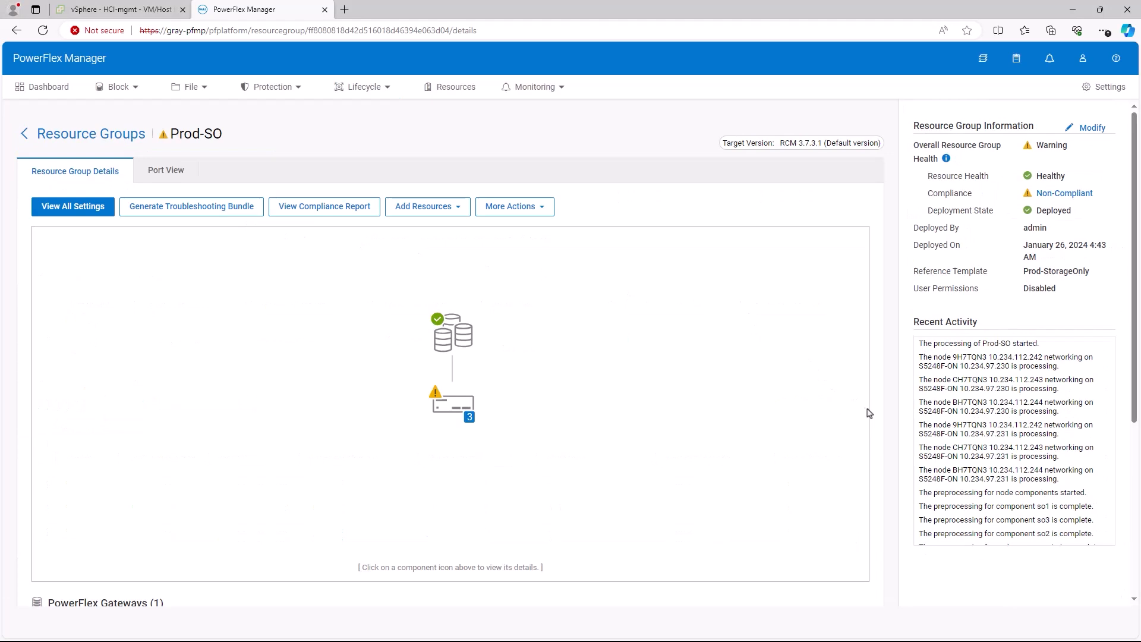
scroll("down", 3)
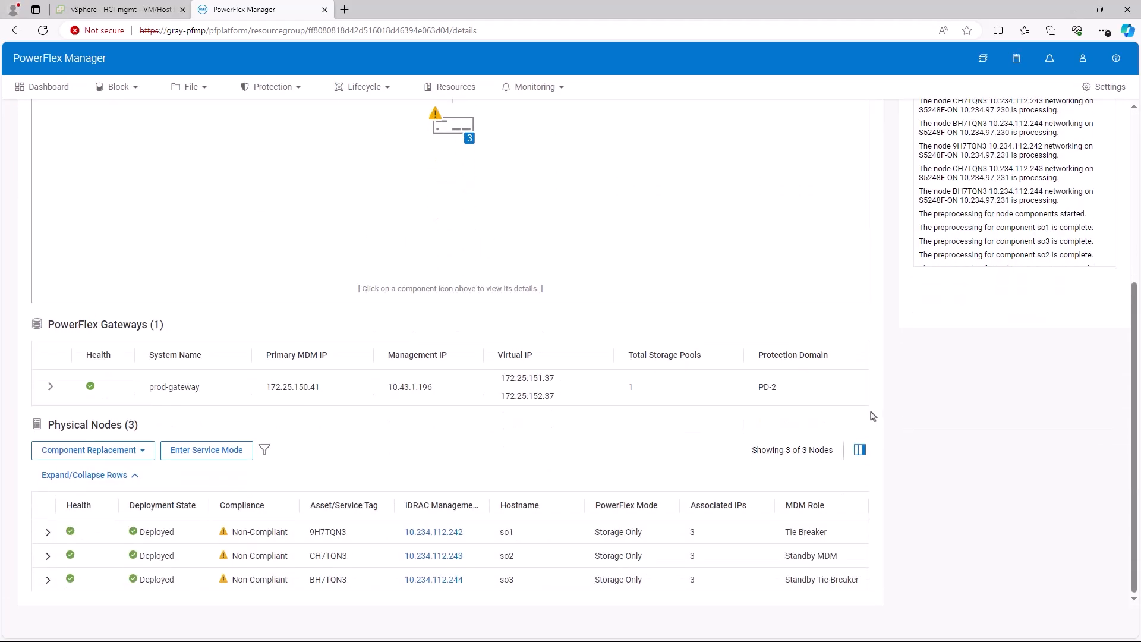
mouse_move(206, 450)
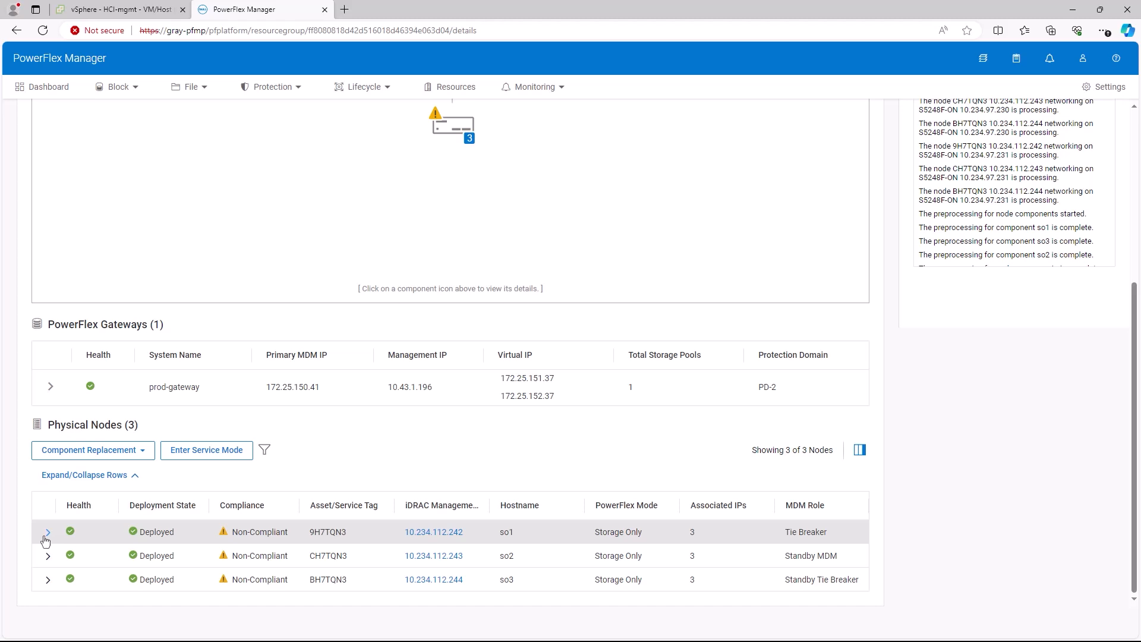
left_click(48, 532)
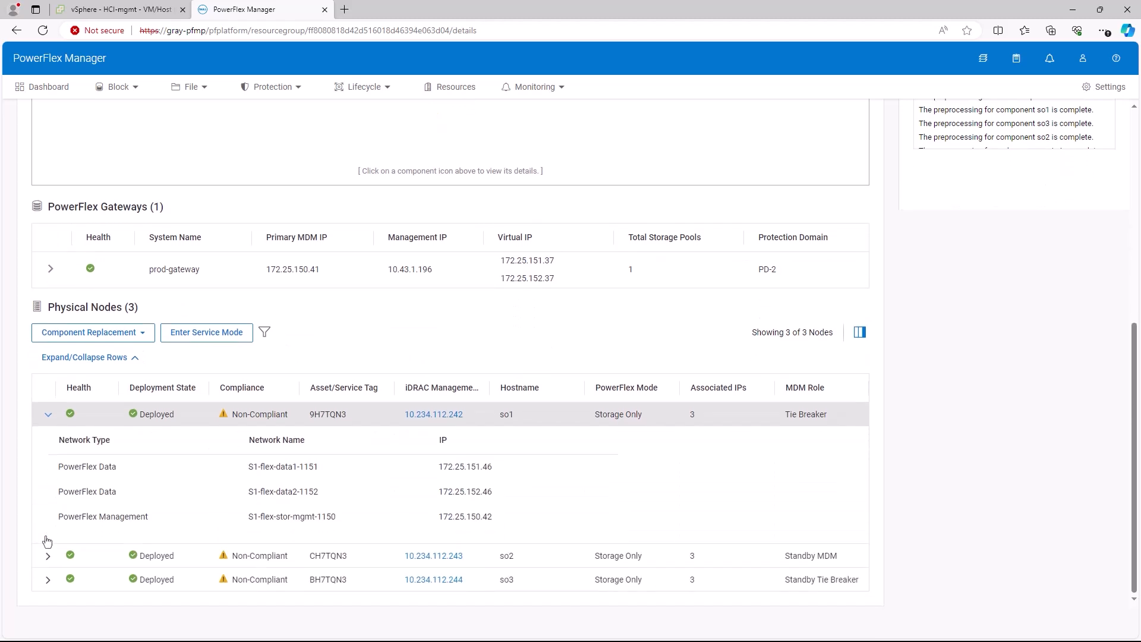
mouse_move(135, 505)
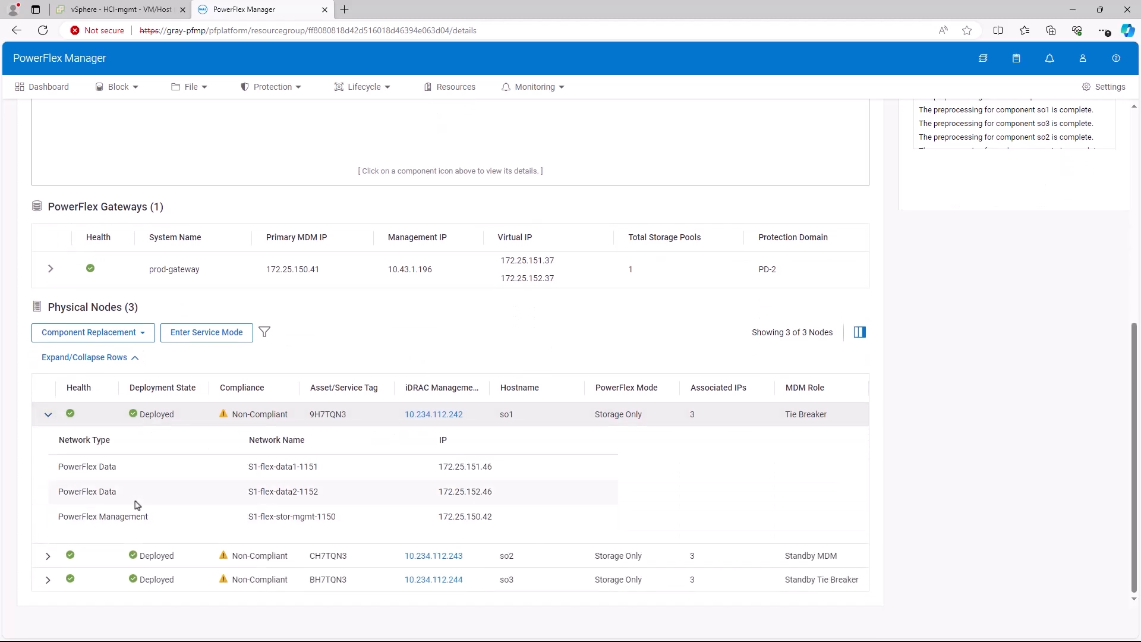
mouse_move(596, 415)
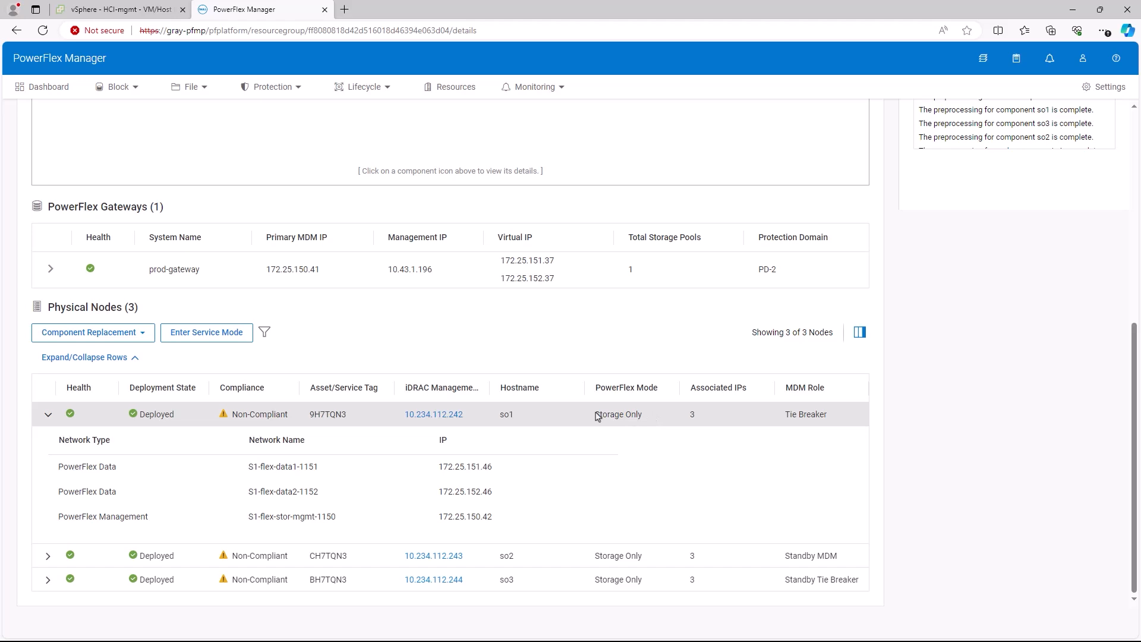
mouse_move(643, 422)
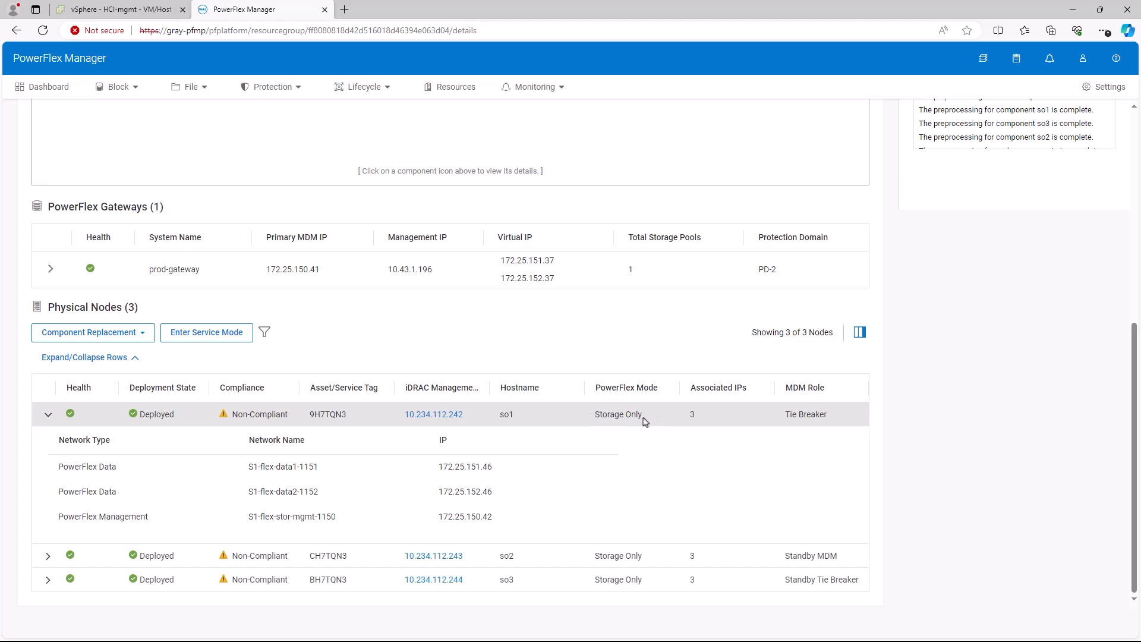
scroll("up", 3)
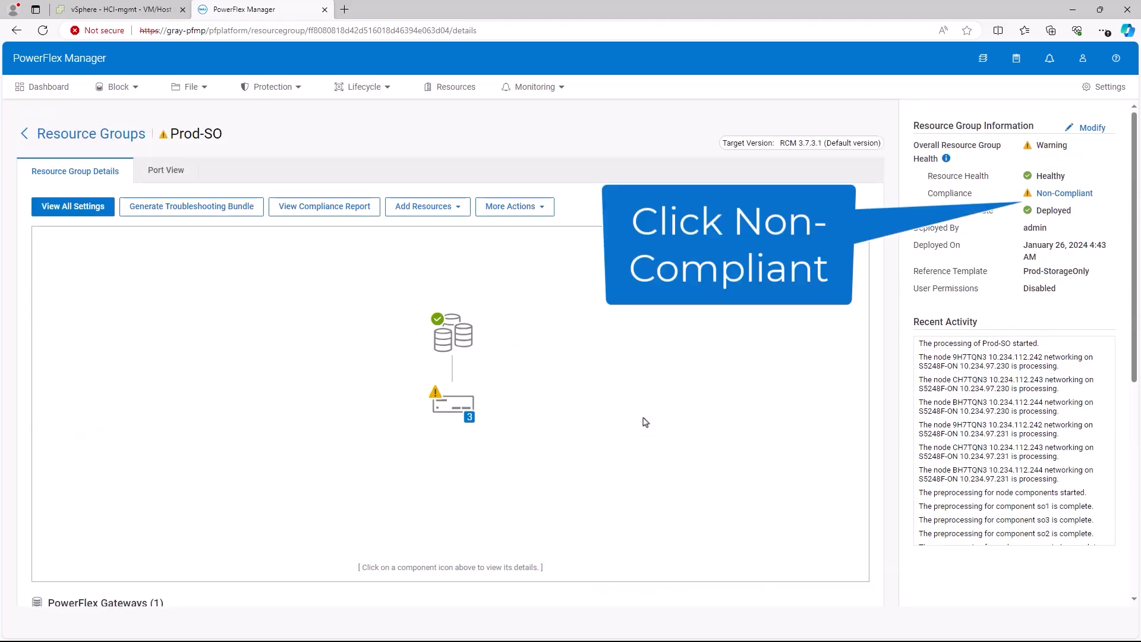
mouse_move(863, 297)
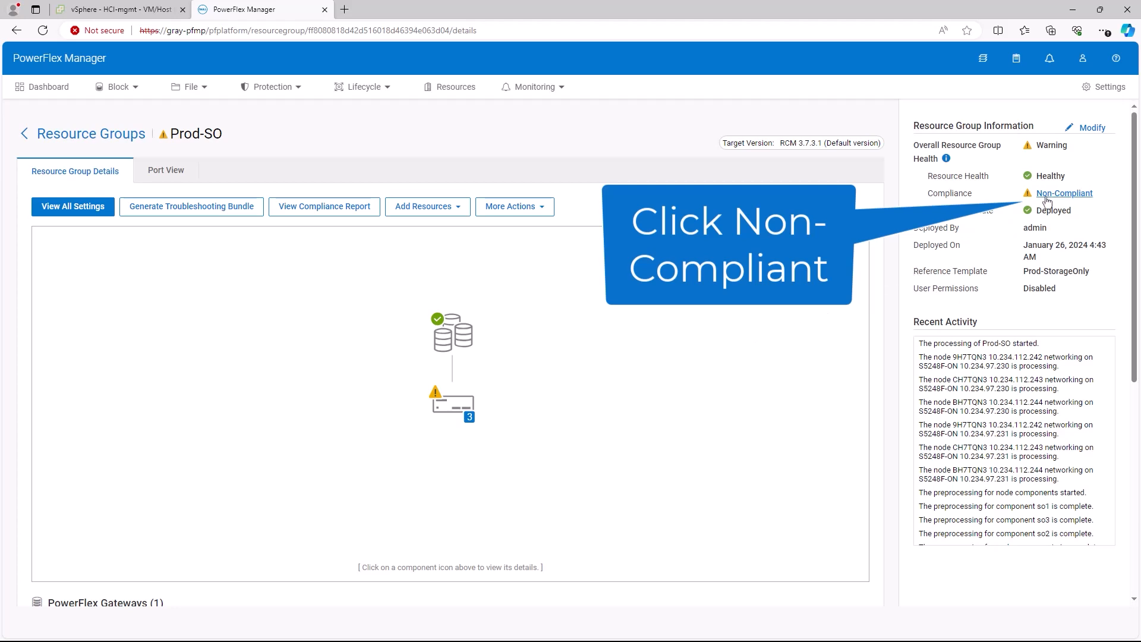
Select so1, so2 and so3 for update in the Prod-SO compliance report, checking firmware and software components.
left_click(1063, 193)
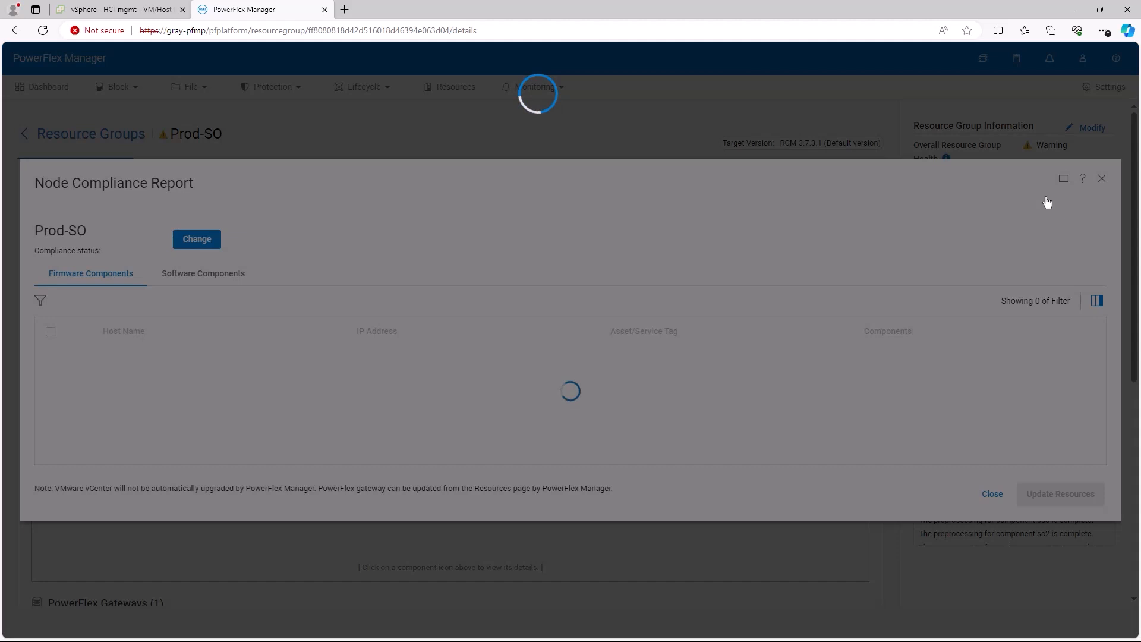
mouse_move(611, 244)
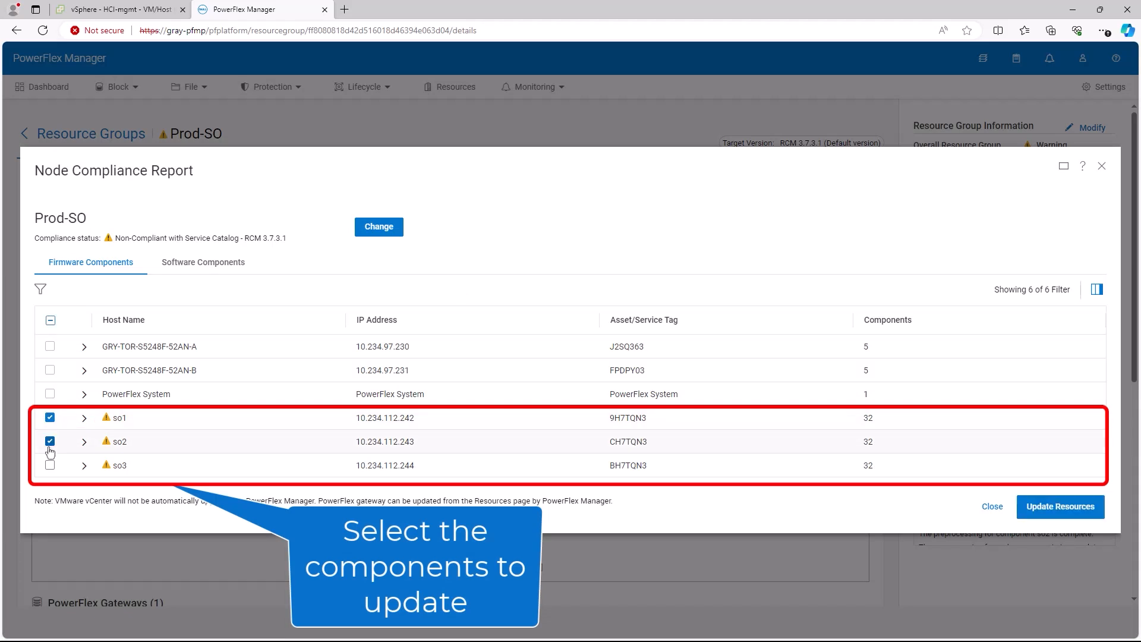
left_click(49, 465)
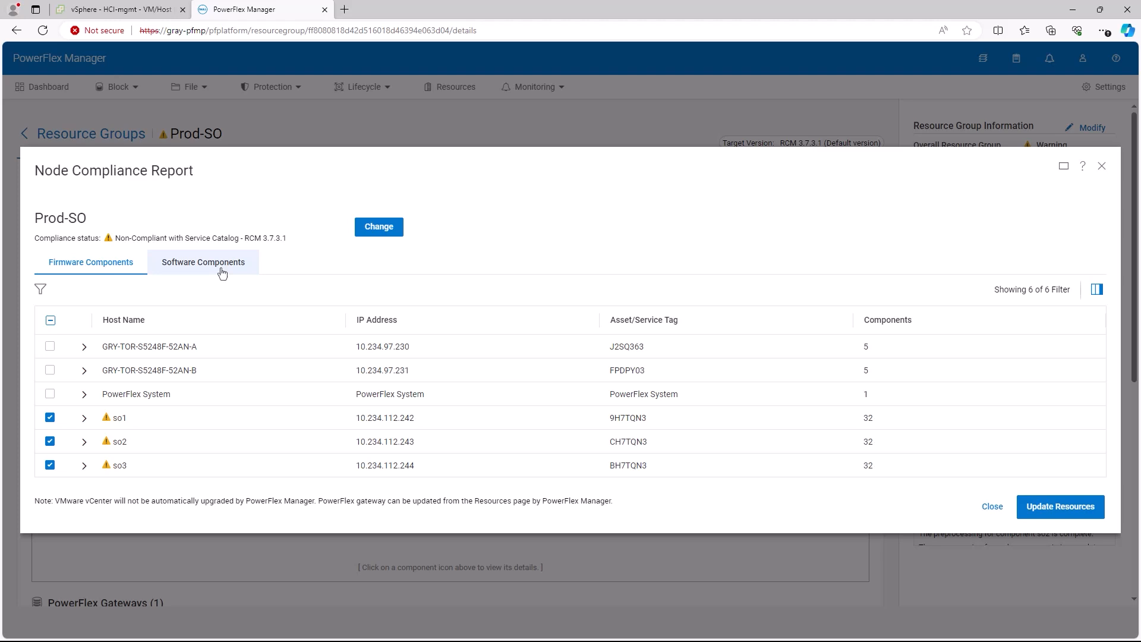
left_click(203, 261)
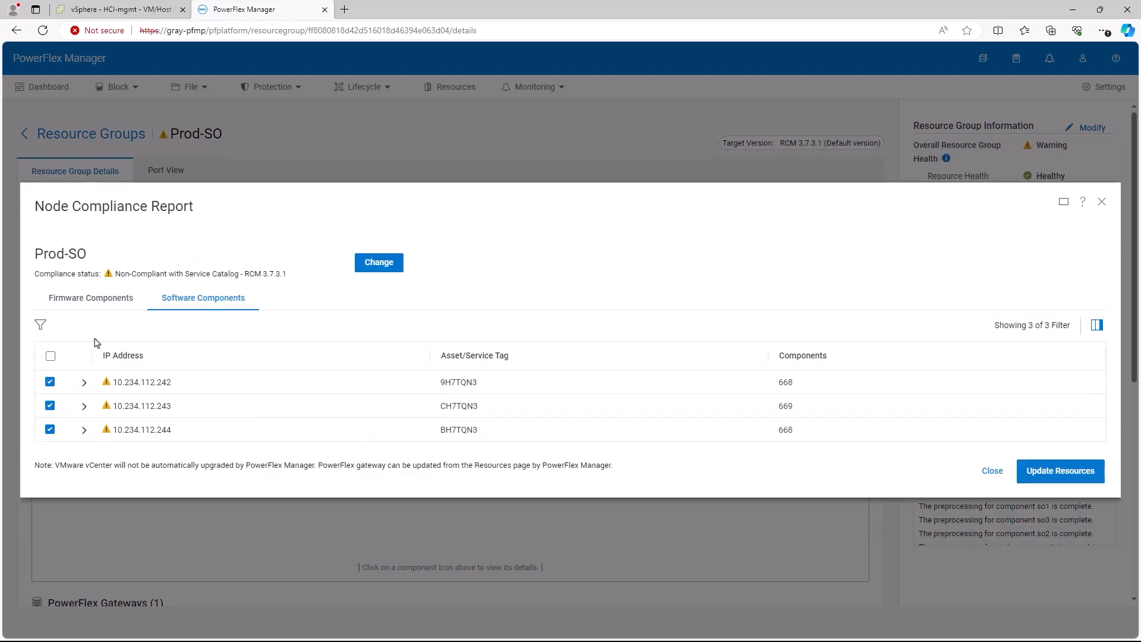
mouse_move(90, 297)
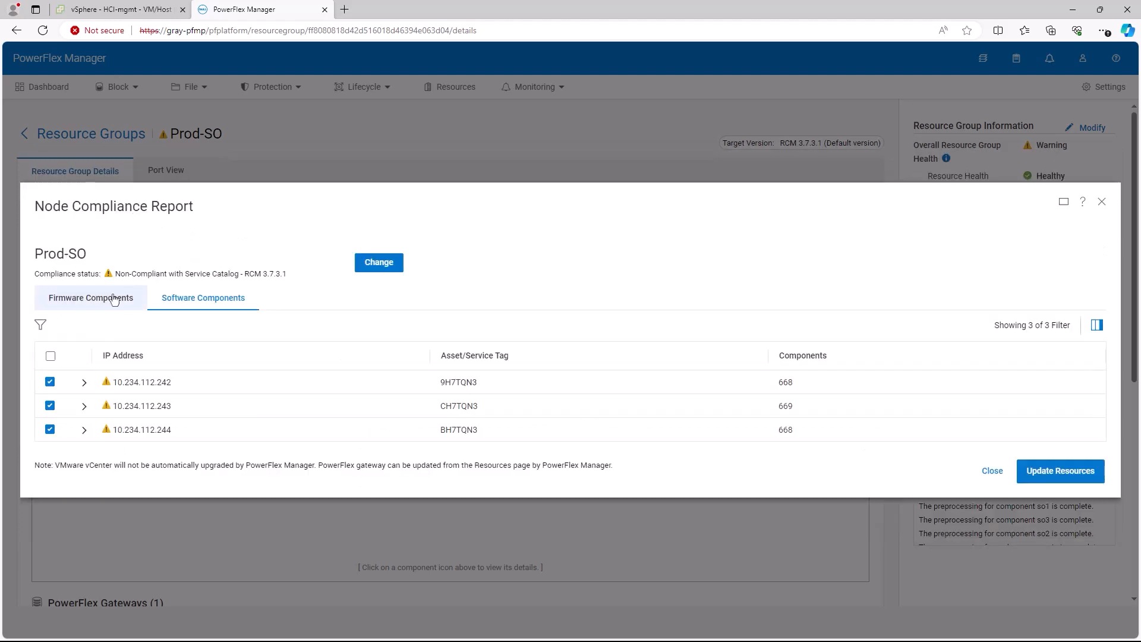
left_click(90, 297)
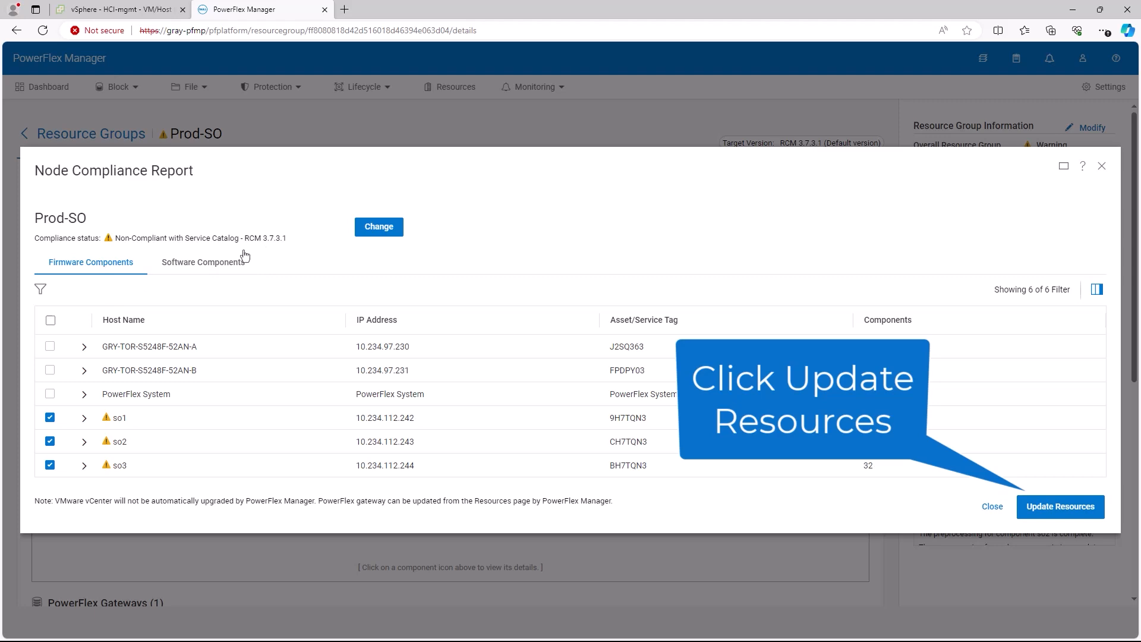
mouse_move(878, 541)
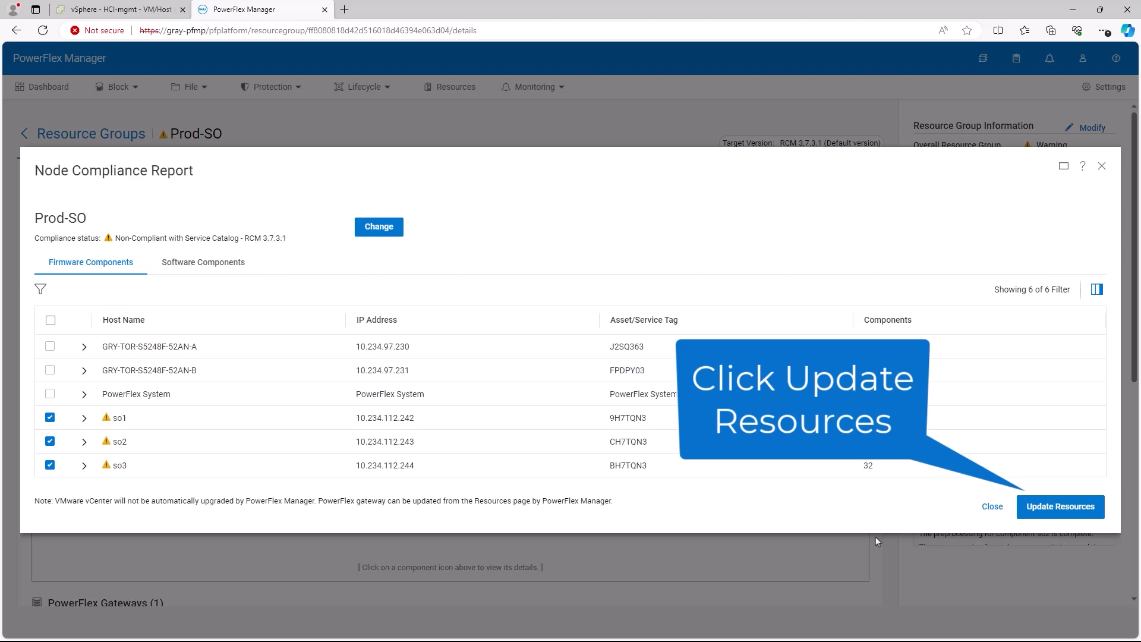
Apply an immediate update to the chosen nodes using Instant Maintenance Mode.
left_click(1060, 507)
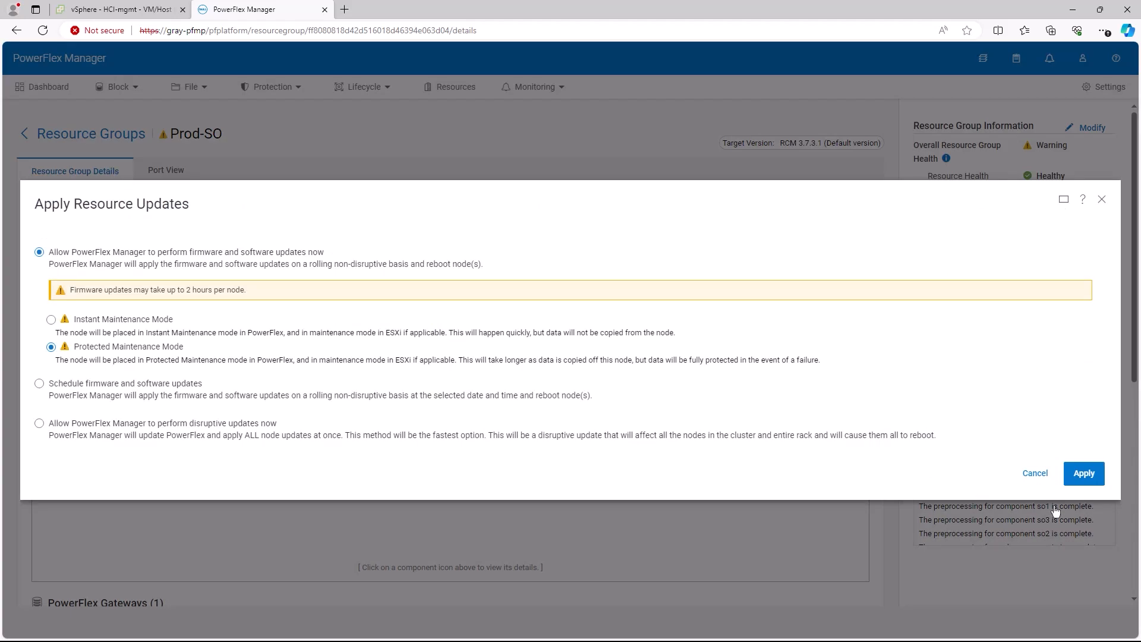
mouse_move(1056, 492)
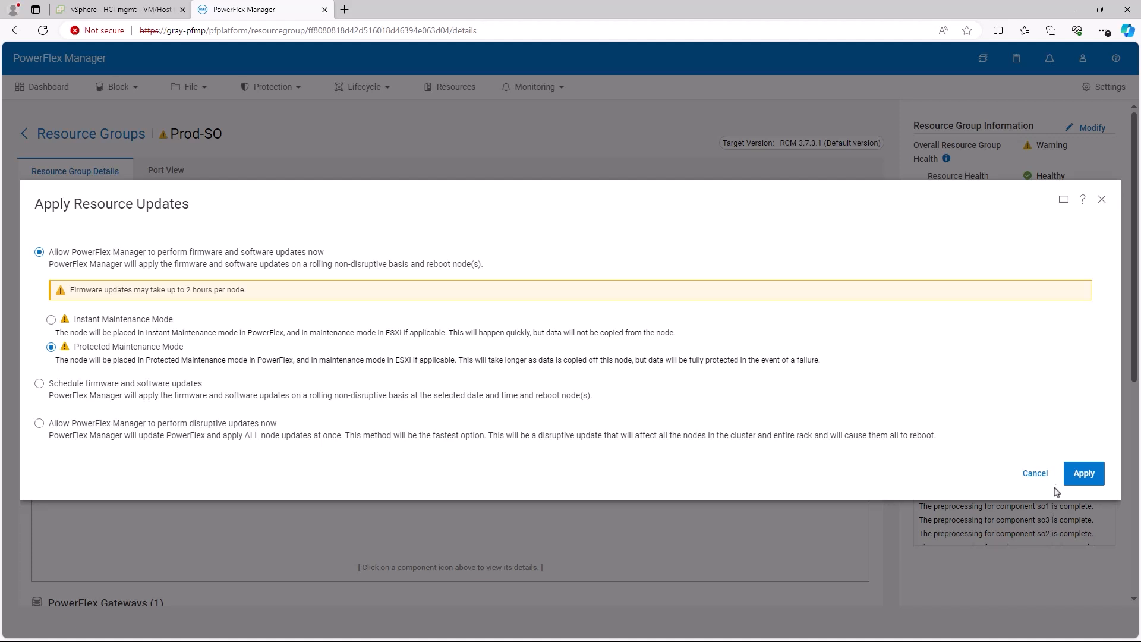
mouse_move(157, 346)
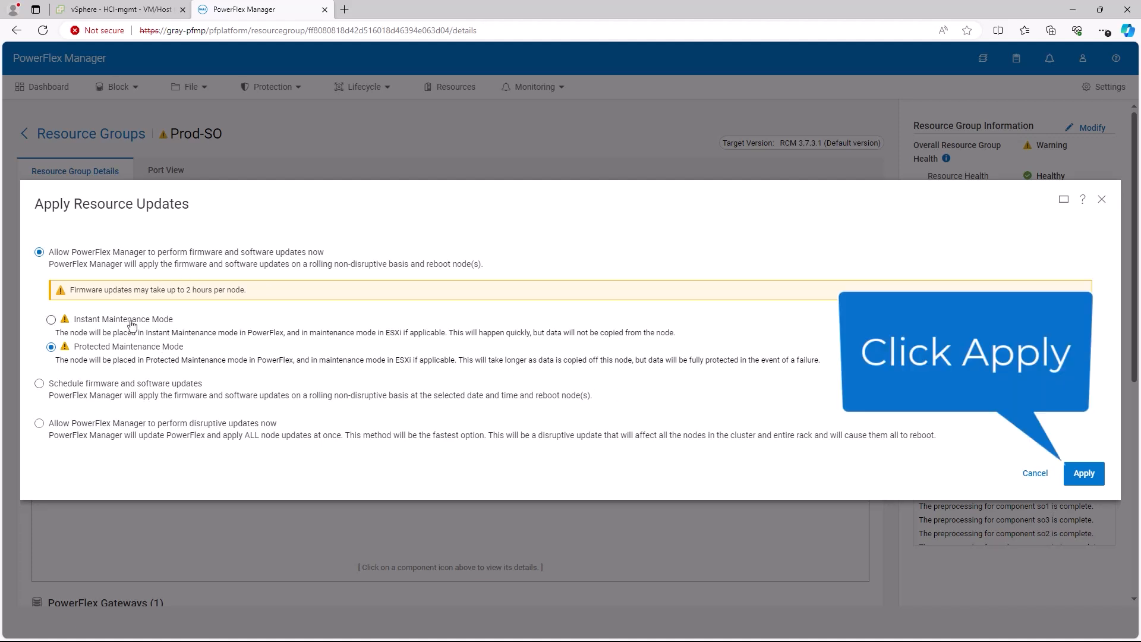
left_click(51, 319)
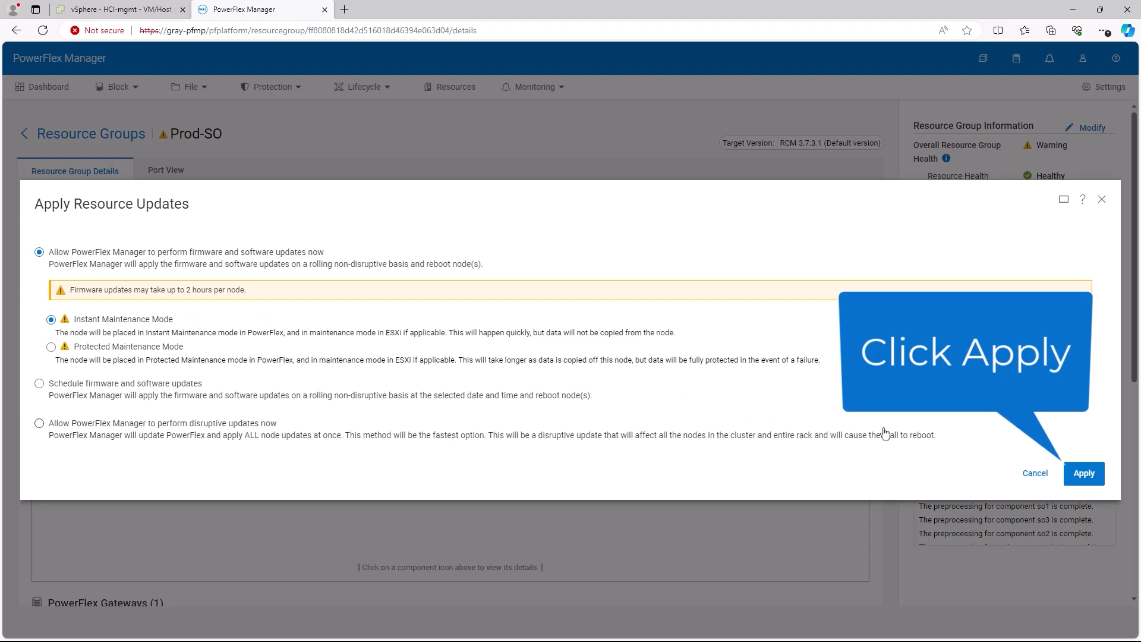
mouse_move(1090, 494)
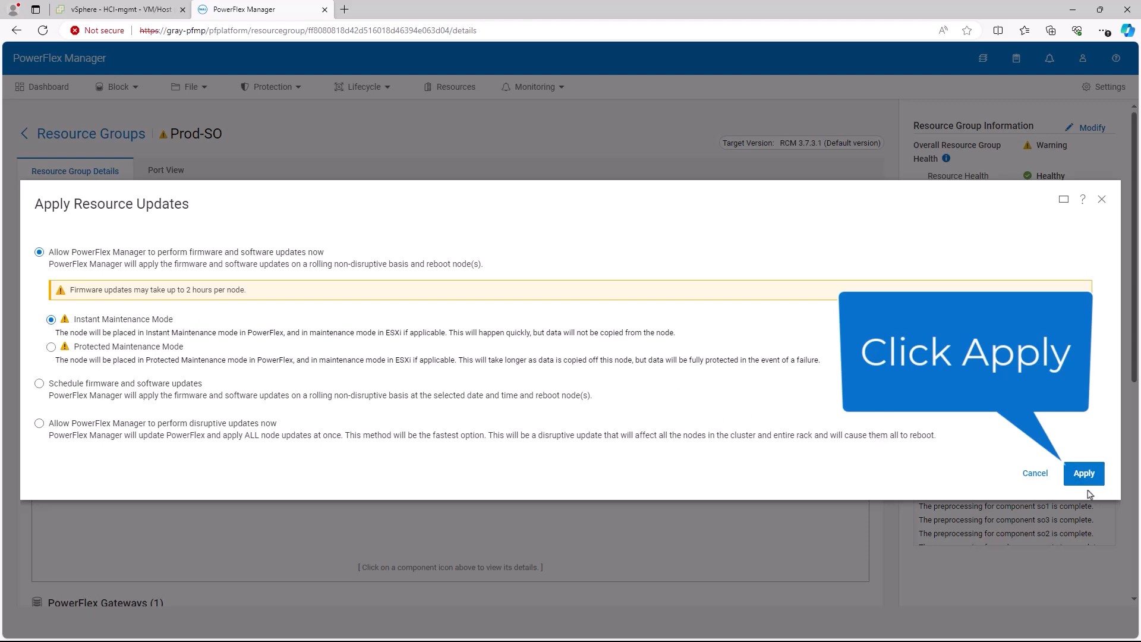
left_click(1084, 473)
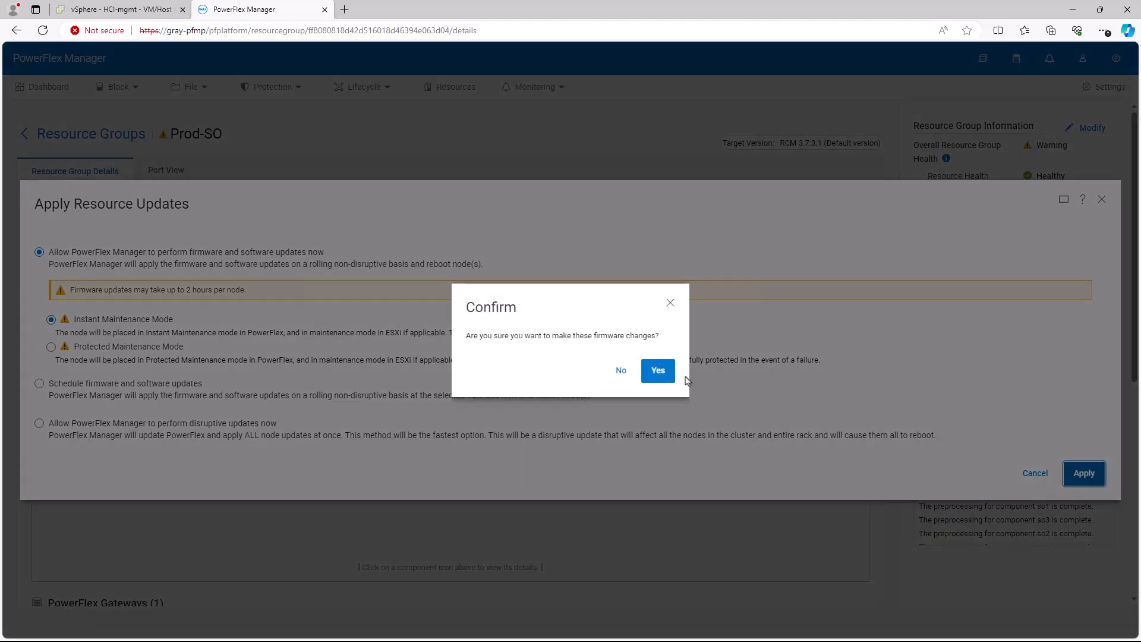
Confirm the firmware changes and wait for Prod-SO's rolling update to complete successfully.
left_click(656, 371)
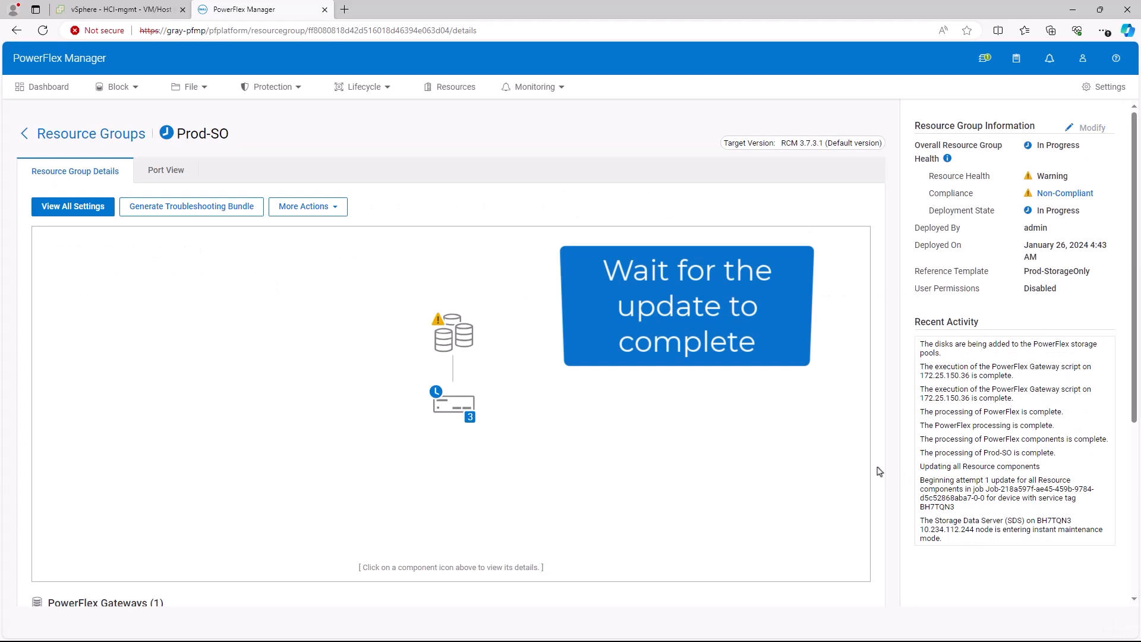
scroll("down", 3)
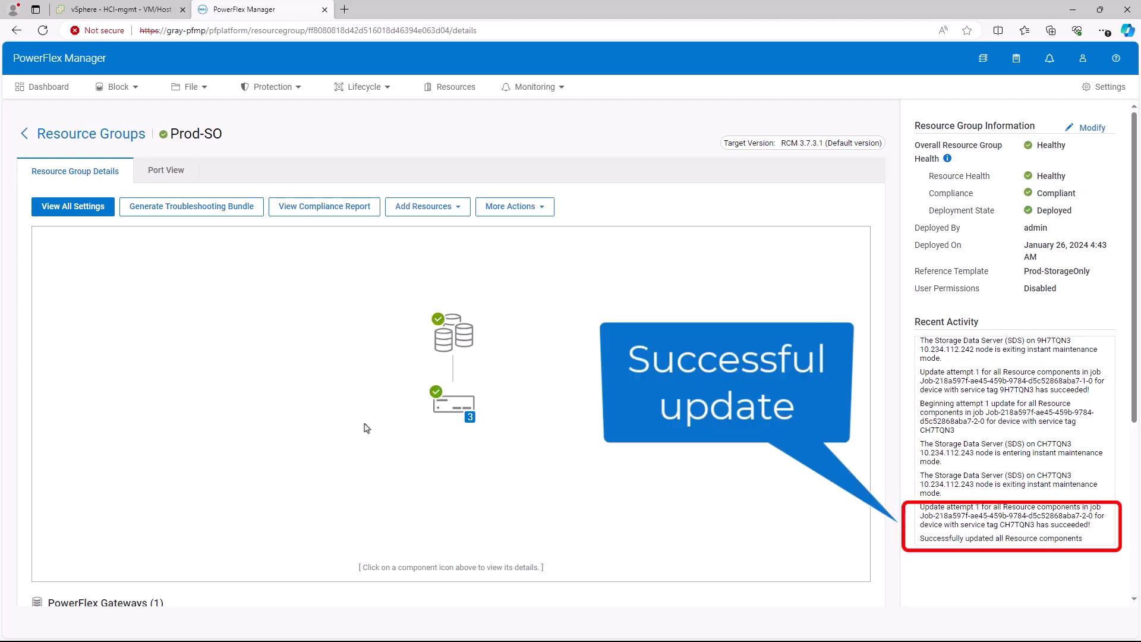
mouse_move(267, 216)
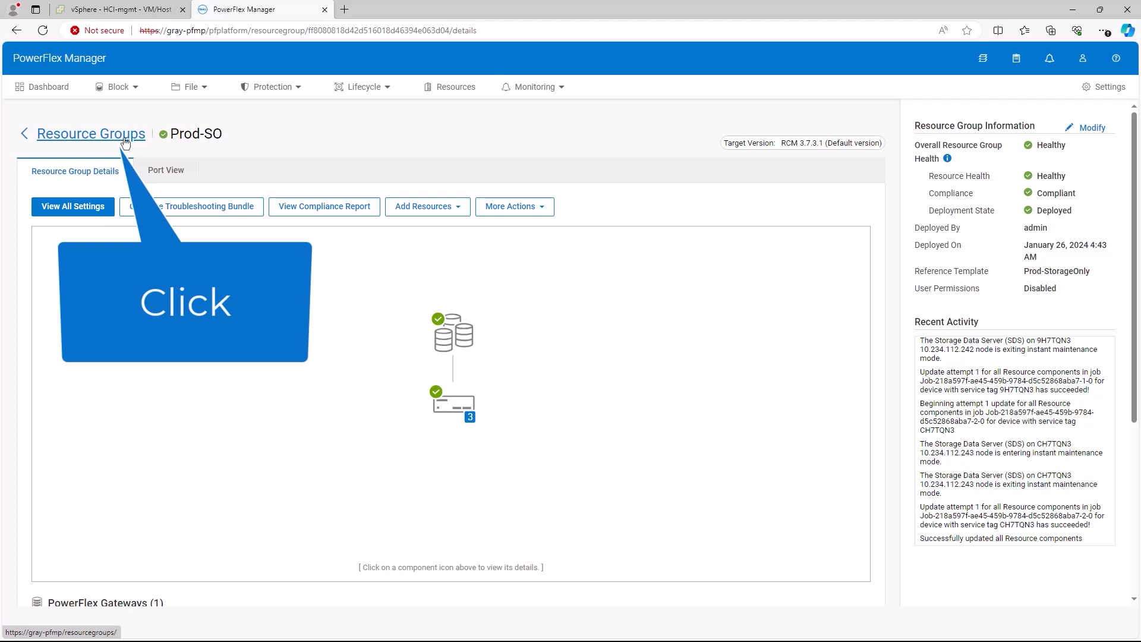
Return to the Resource Groups list and show Prod-SO's healthy summary of one cluster and three nodes.
left_click(90, 133)
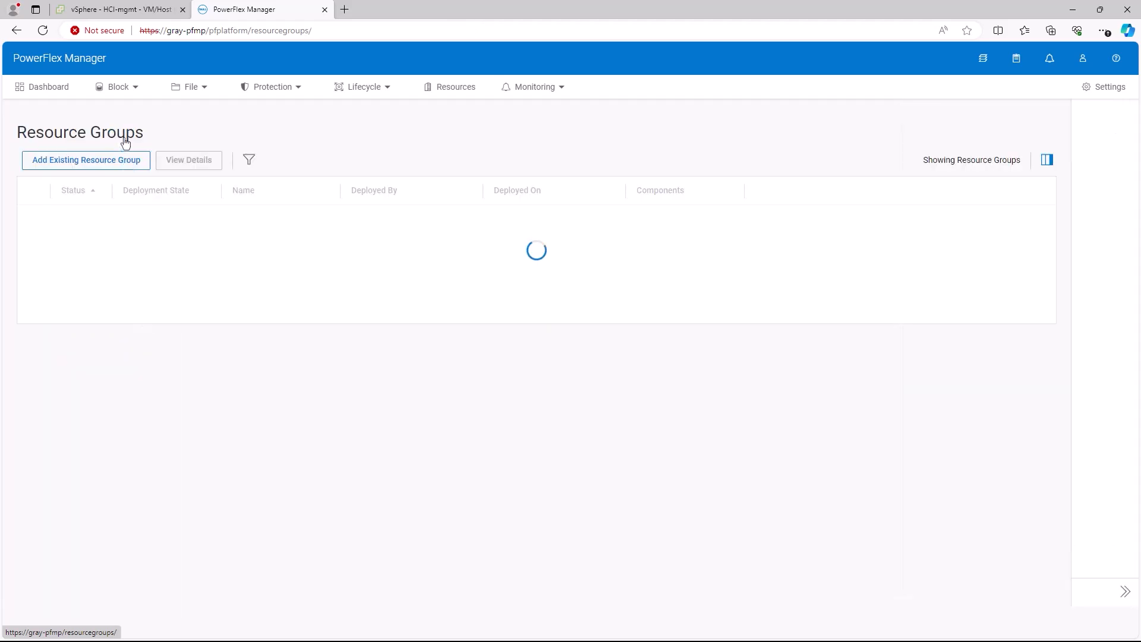
left_click(247, 217)
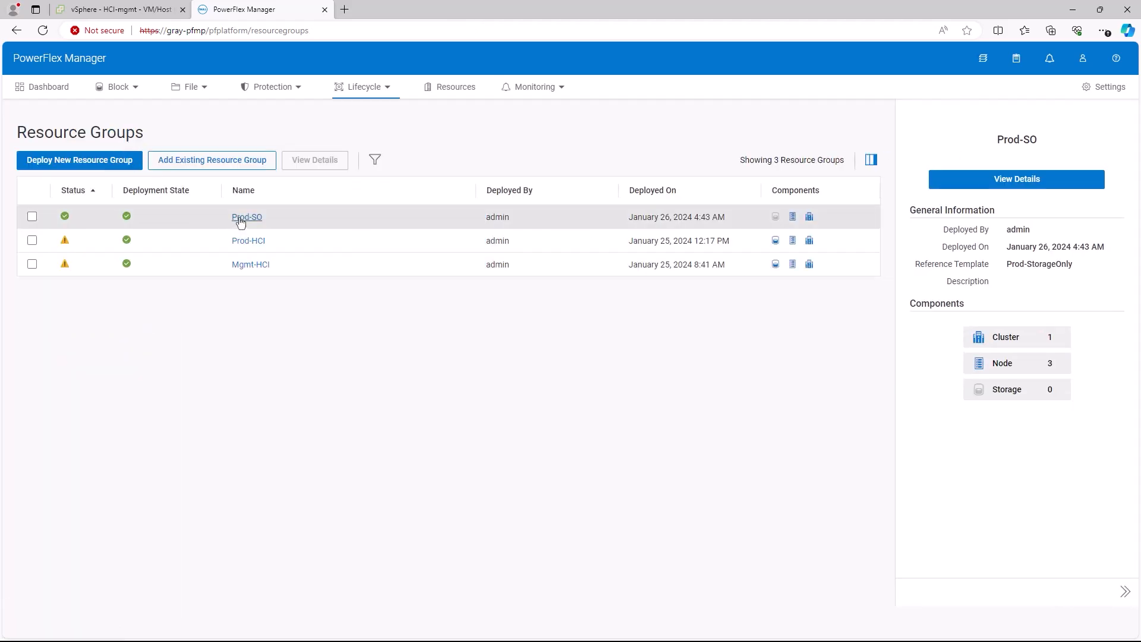
mouse_move(415, 189)
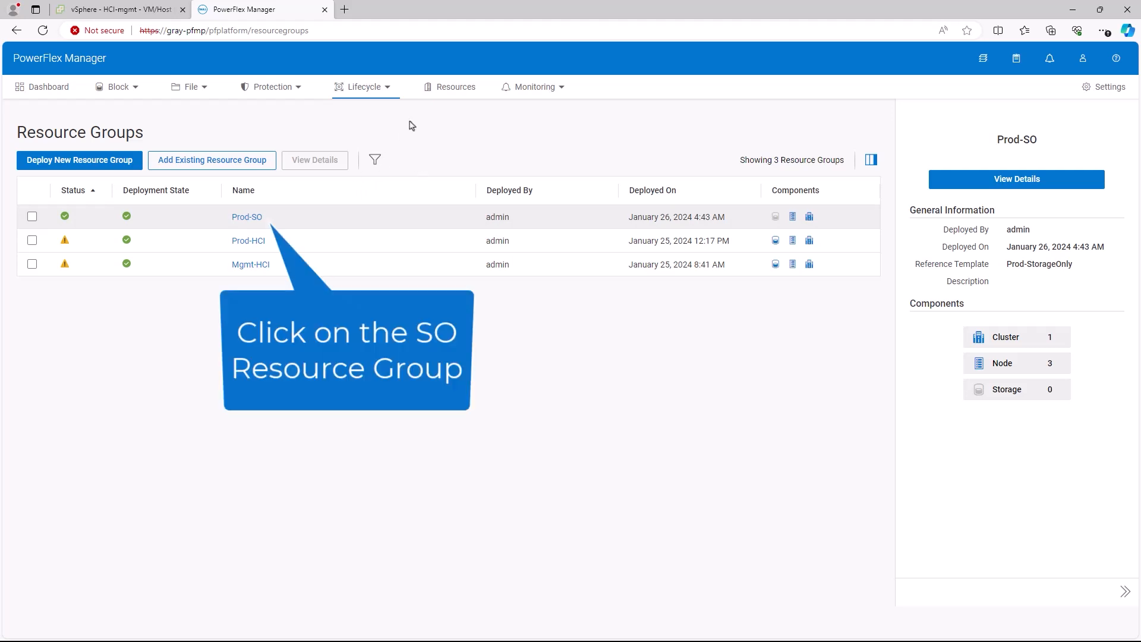
mouse_move(454, 87)
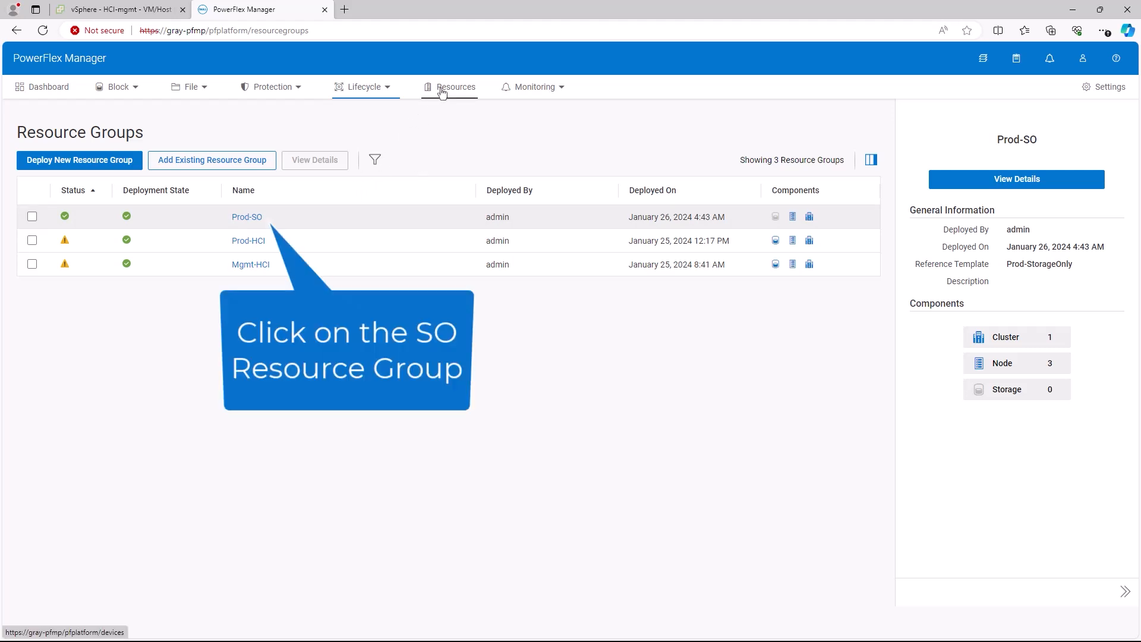
Verify so1, so2 and so3 are Compliant in the All Resources inventory, then switch to vSphere Client.
left_click(455, 87)
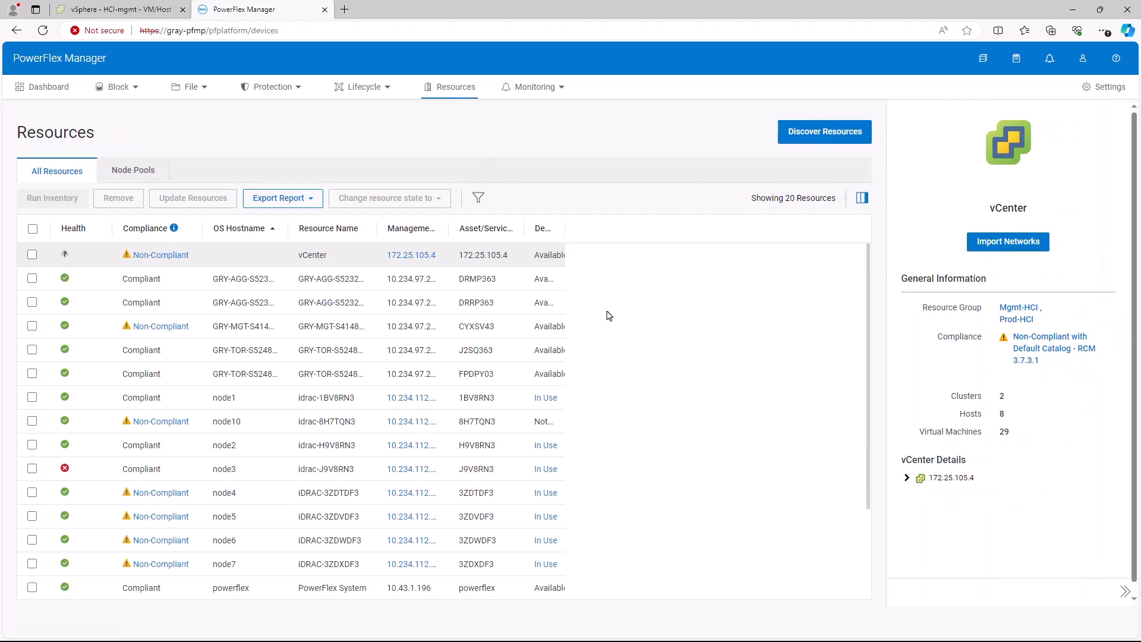
scroll("down", 3)
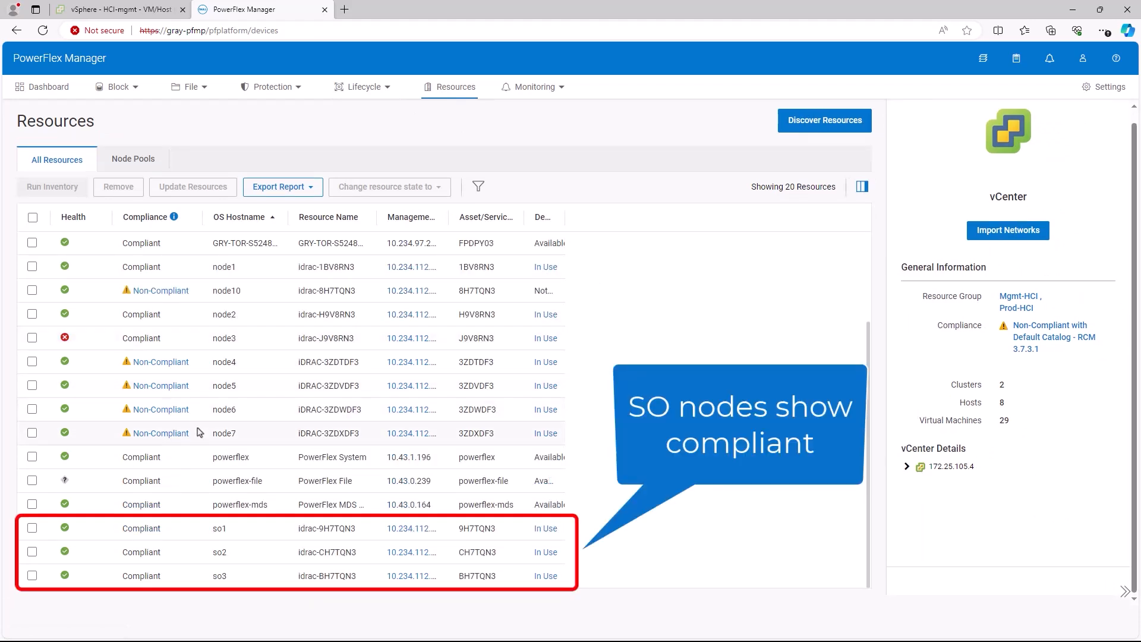
mouse_move(368, 229)
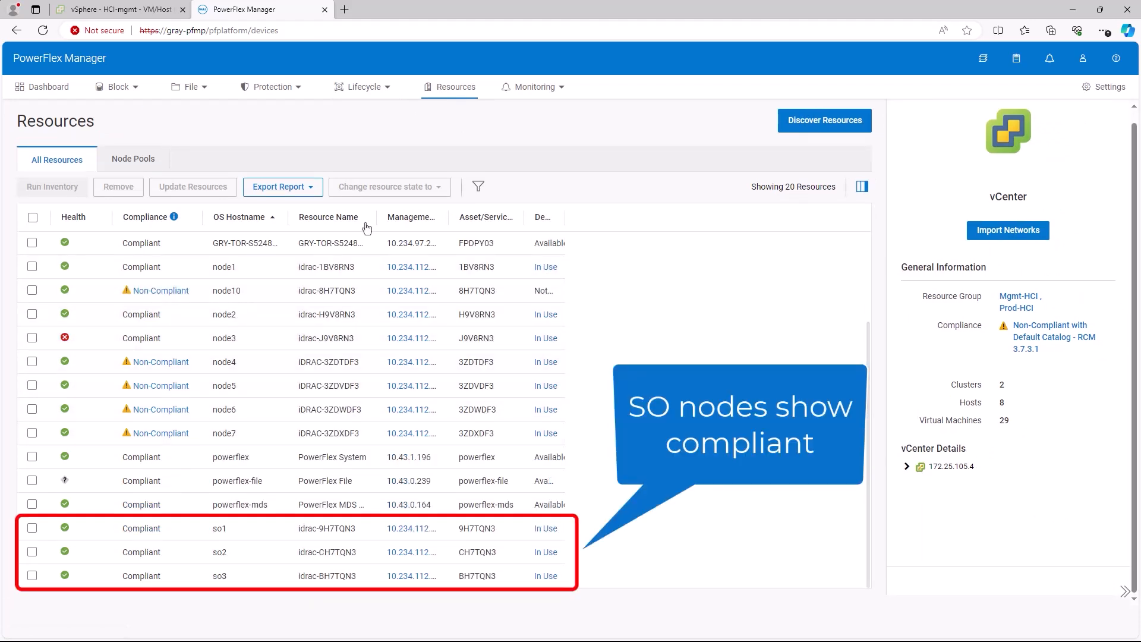
left_click(120, 9)
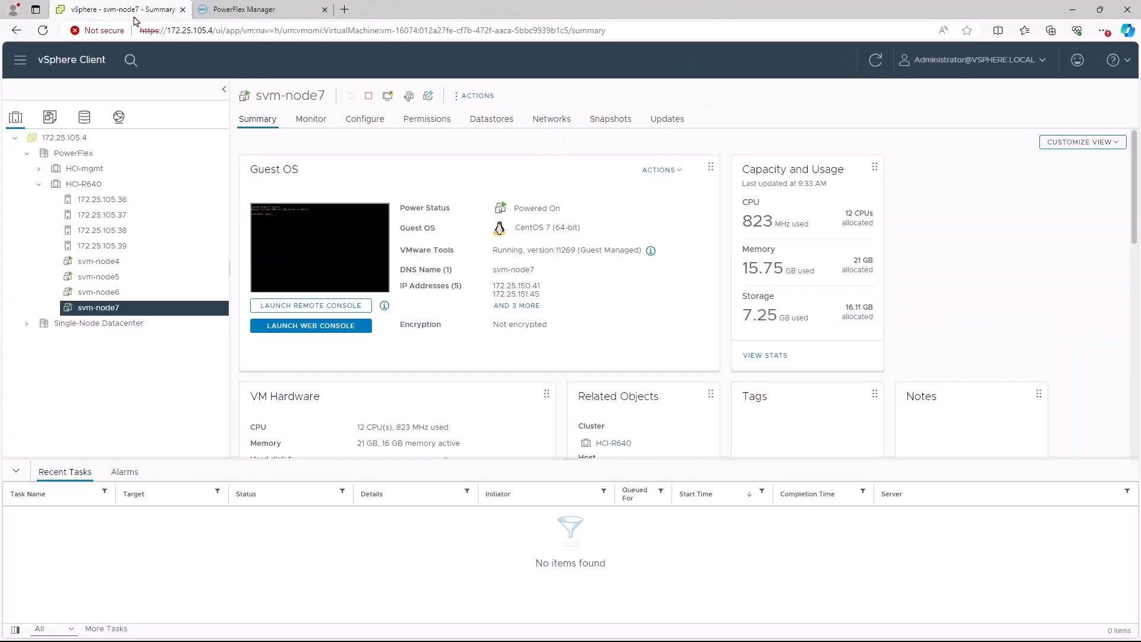
mouse_move(102, 219)
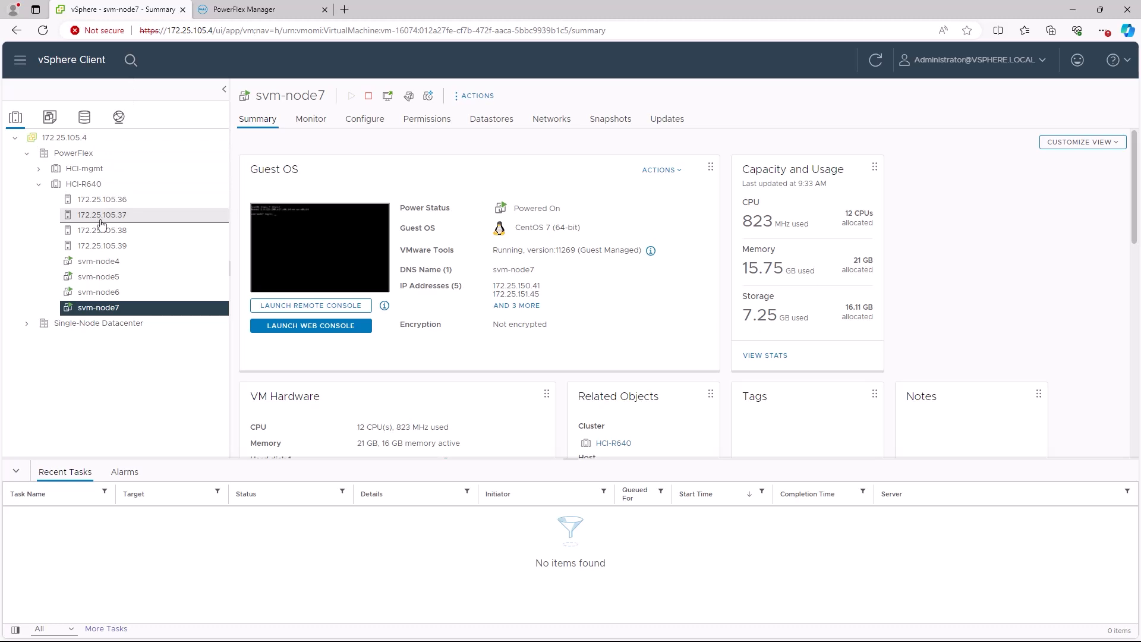
mouse_move(102, 198)
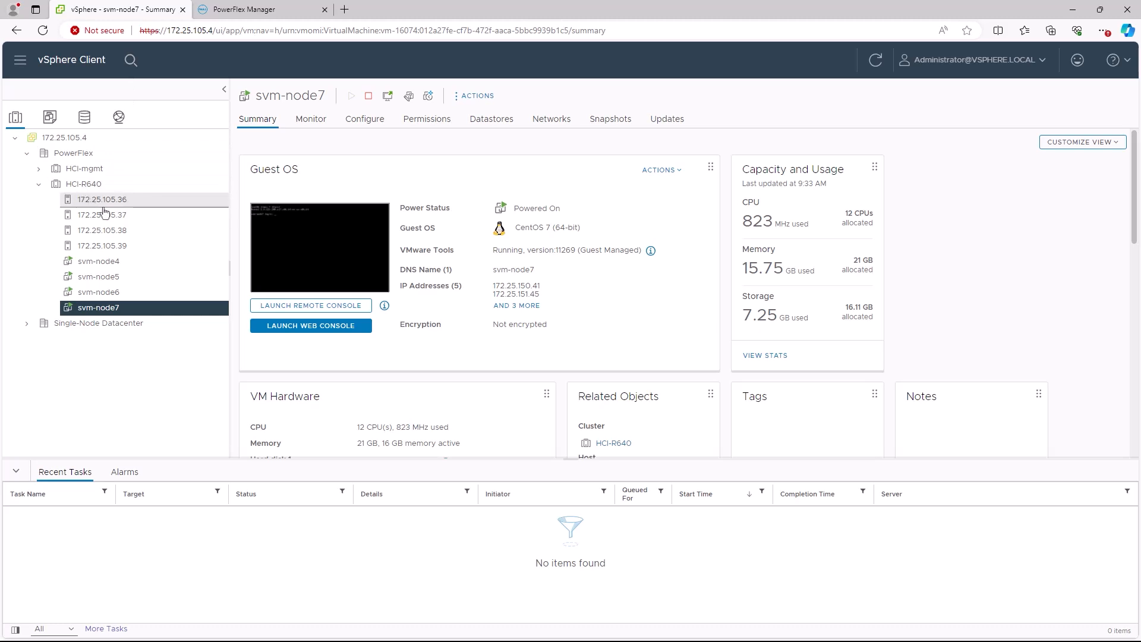
mouse_move(102, 216)
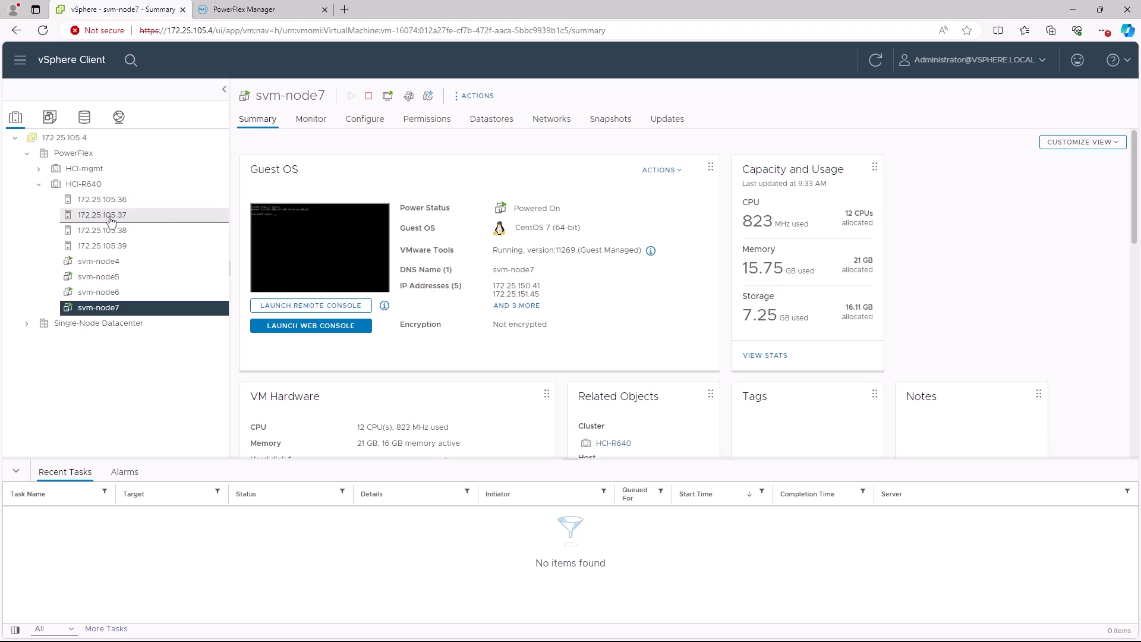
mouse_move(102, 245)
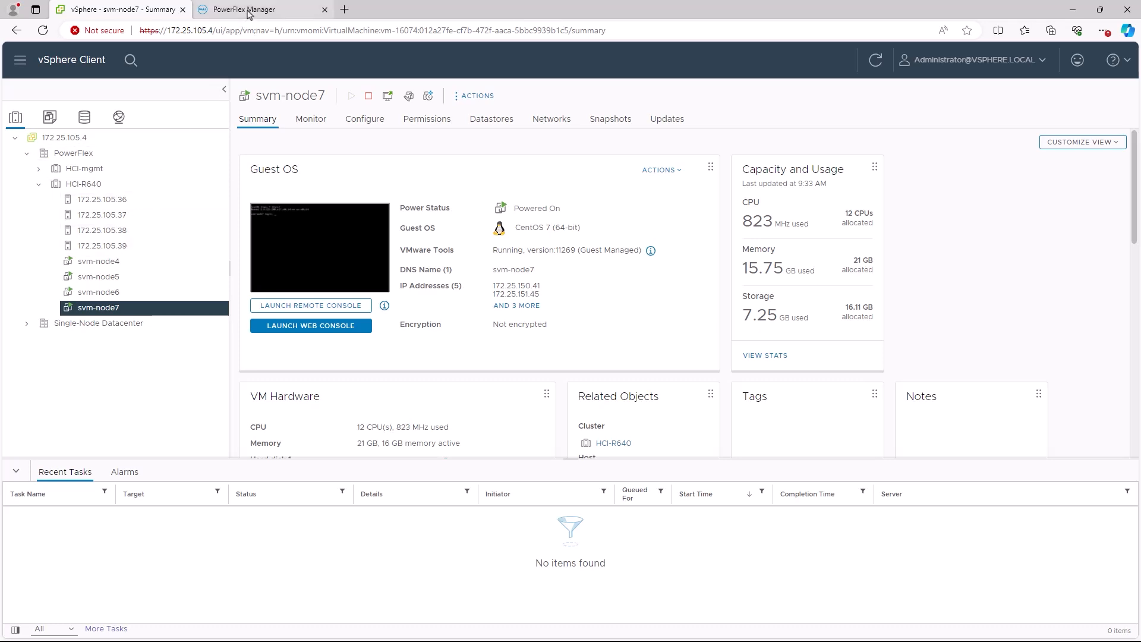
Back in PowerFlex Manager, review Prod-HCI's four non-compliant physical nodes, node4 to node7.
left_click(241, 8)
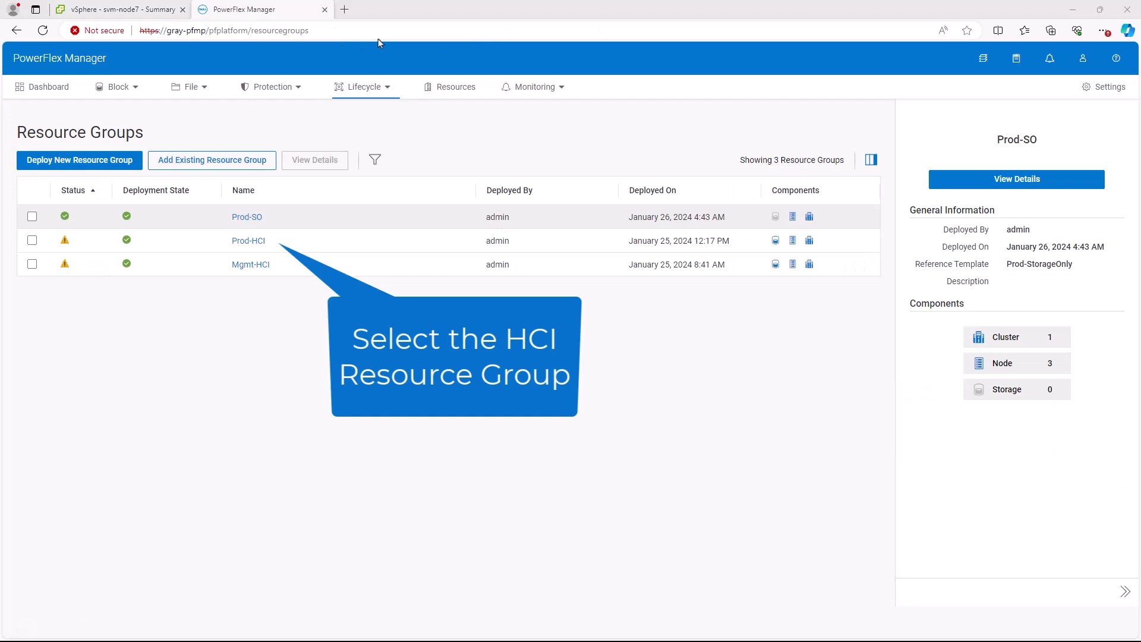
mouse_move(290, 244)
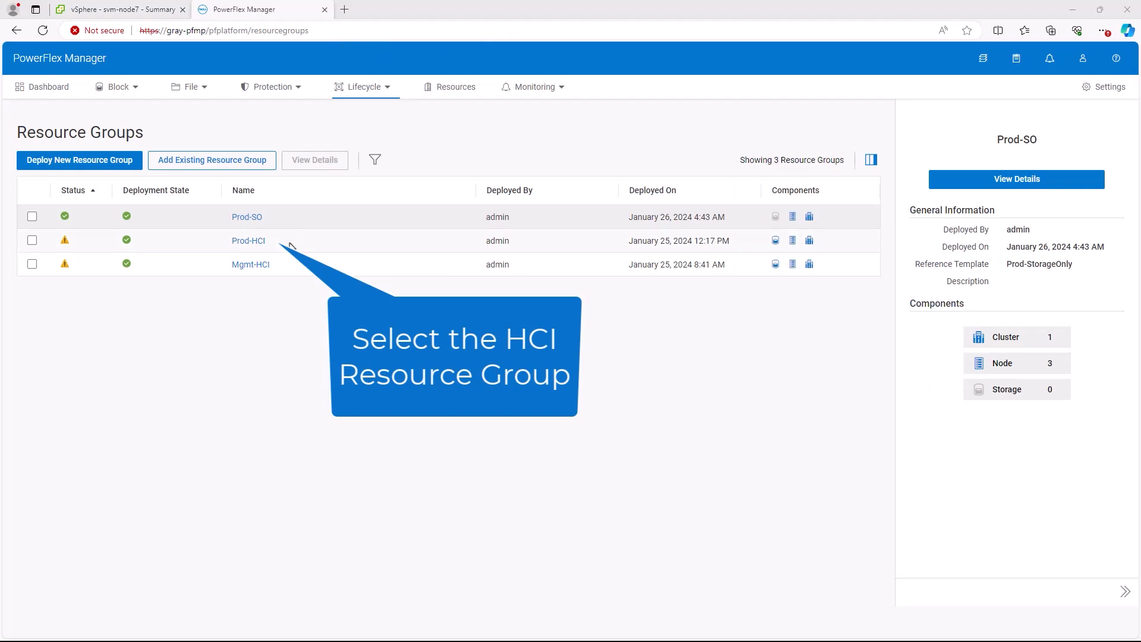
mouse_move(249, 242)
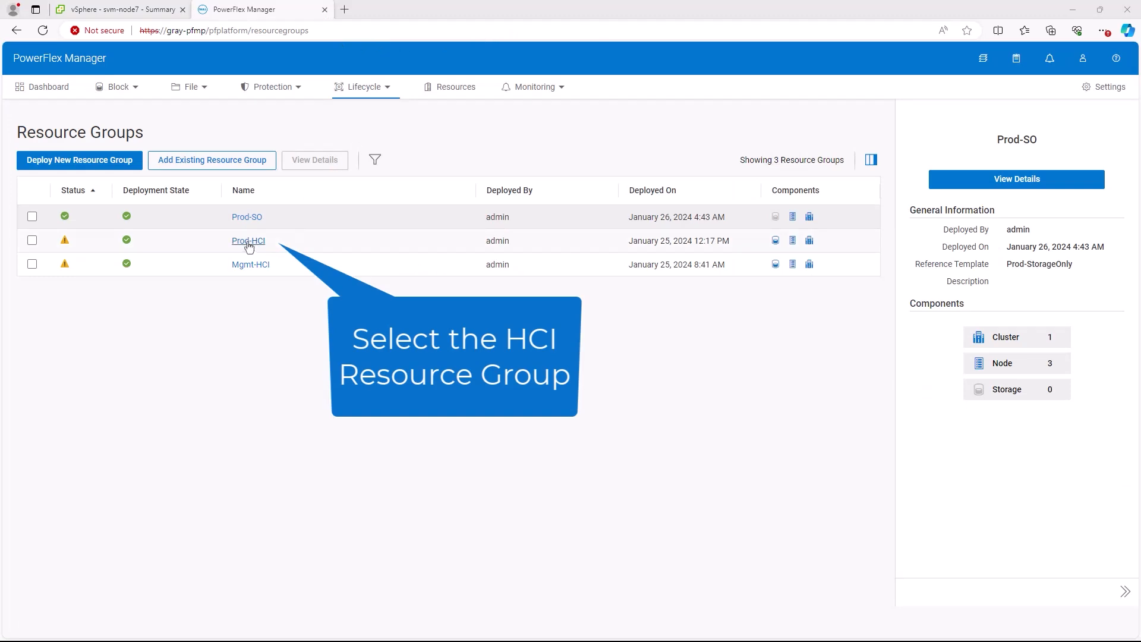
left_click(249, 241)
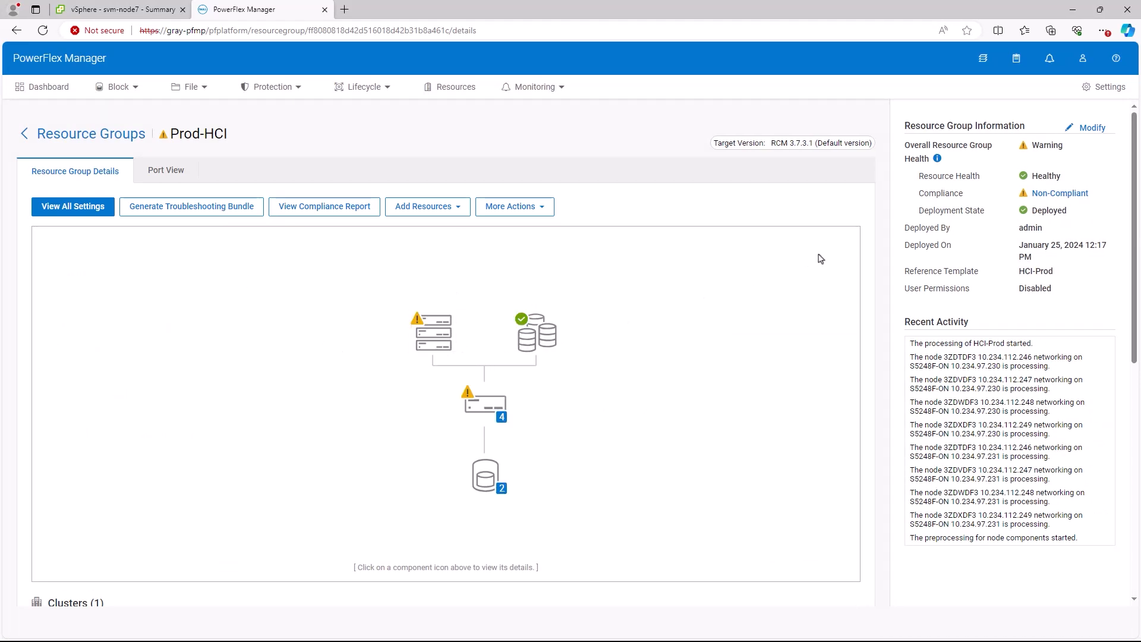
scroll("down", 3)
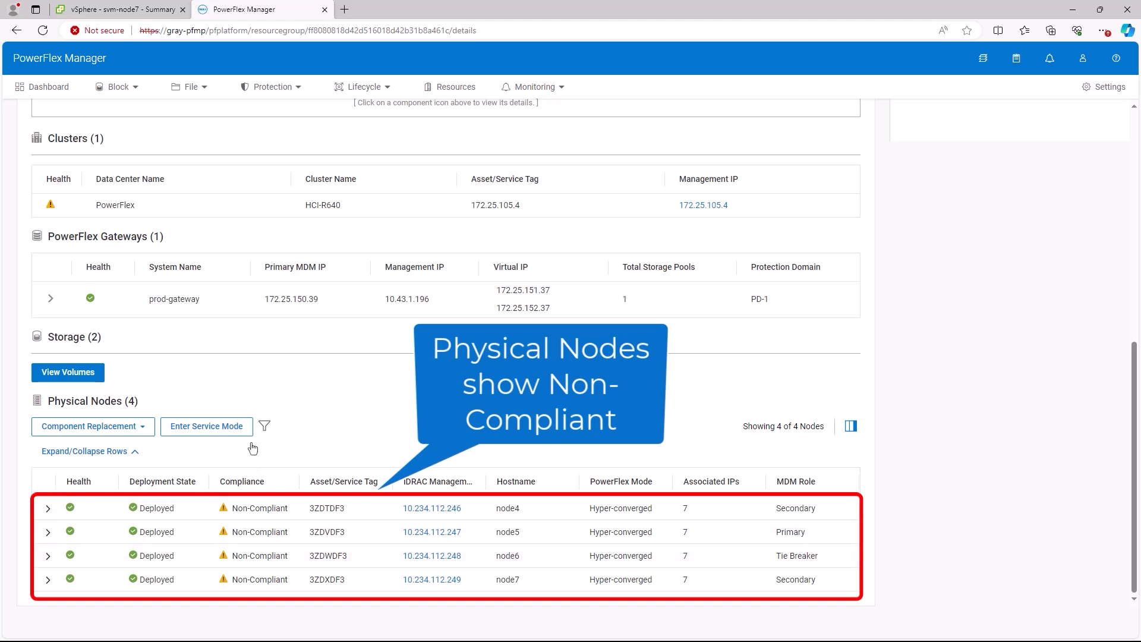
scroll("up", 3)
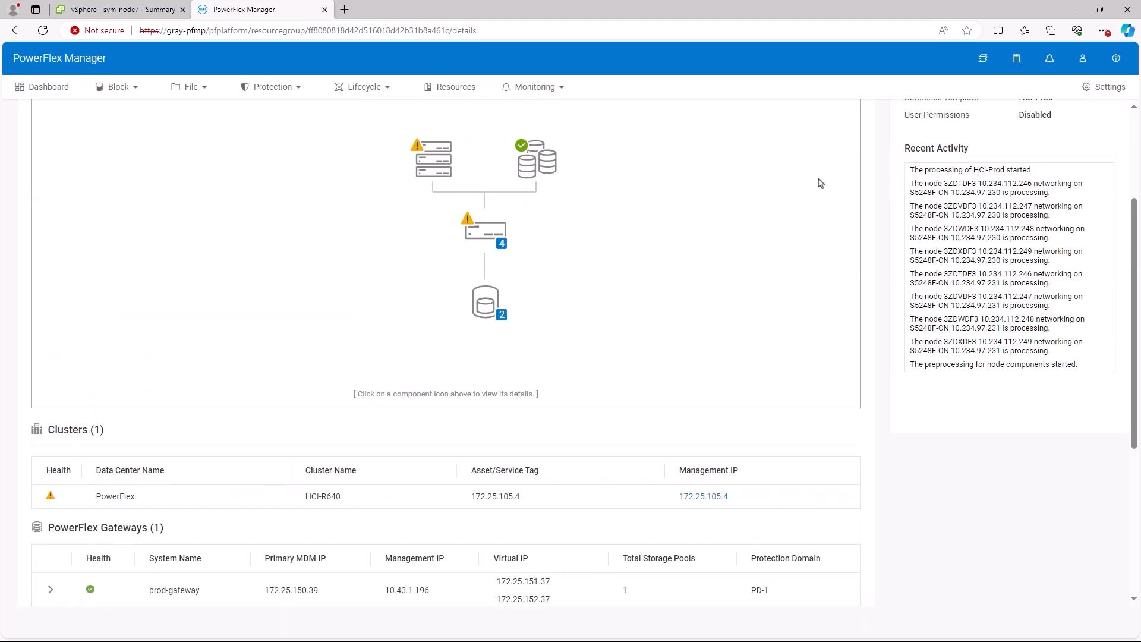
scroll("up", 3)
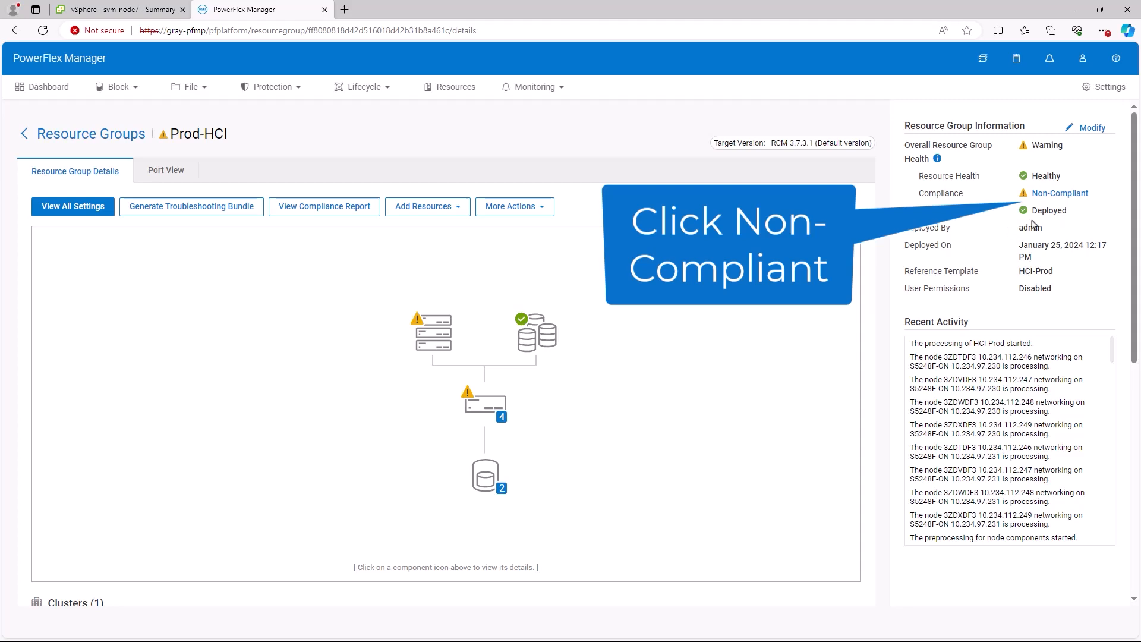
Mark node4 through node7 for update in the Prod-HCI node compliance report.
left_click(1059, 192)
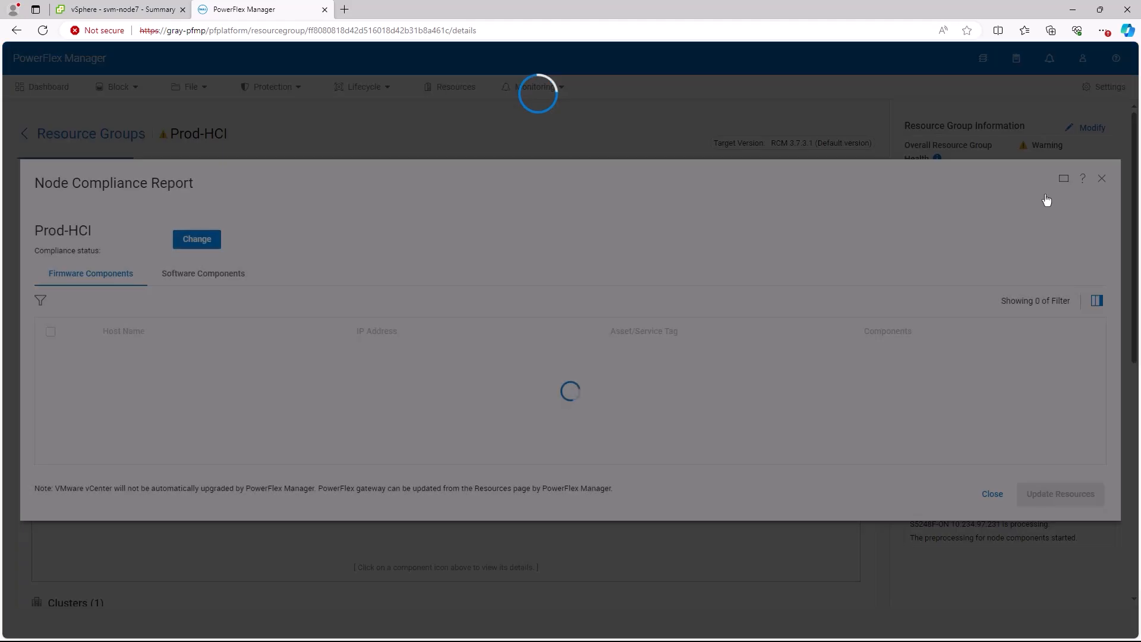
mouse_move(876, 358)
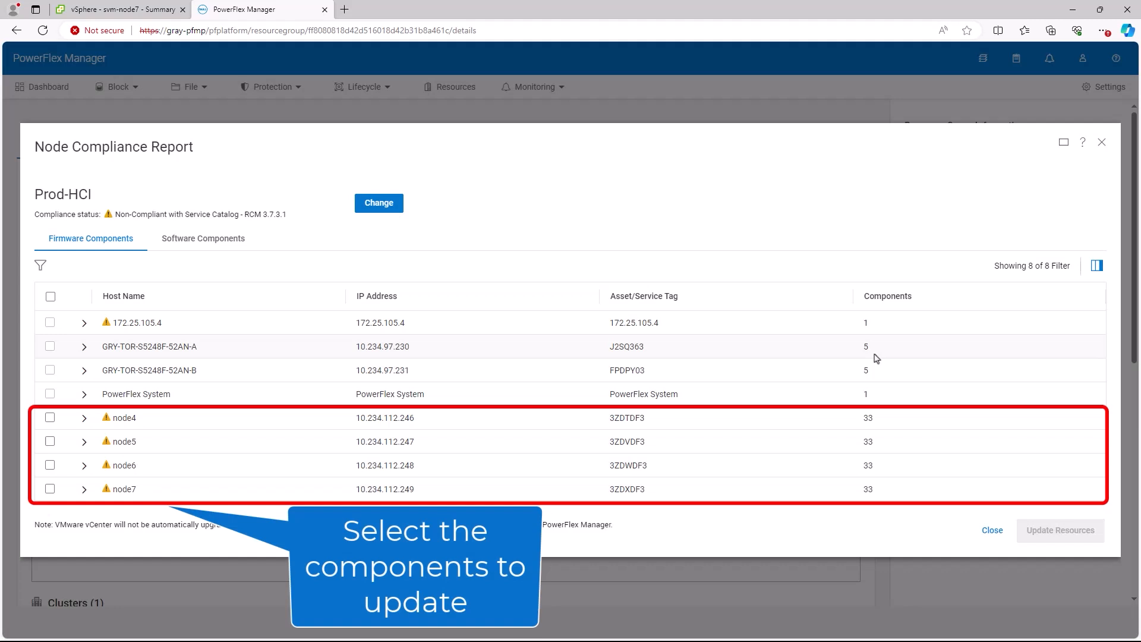
left_click(50, 417)
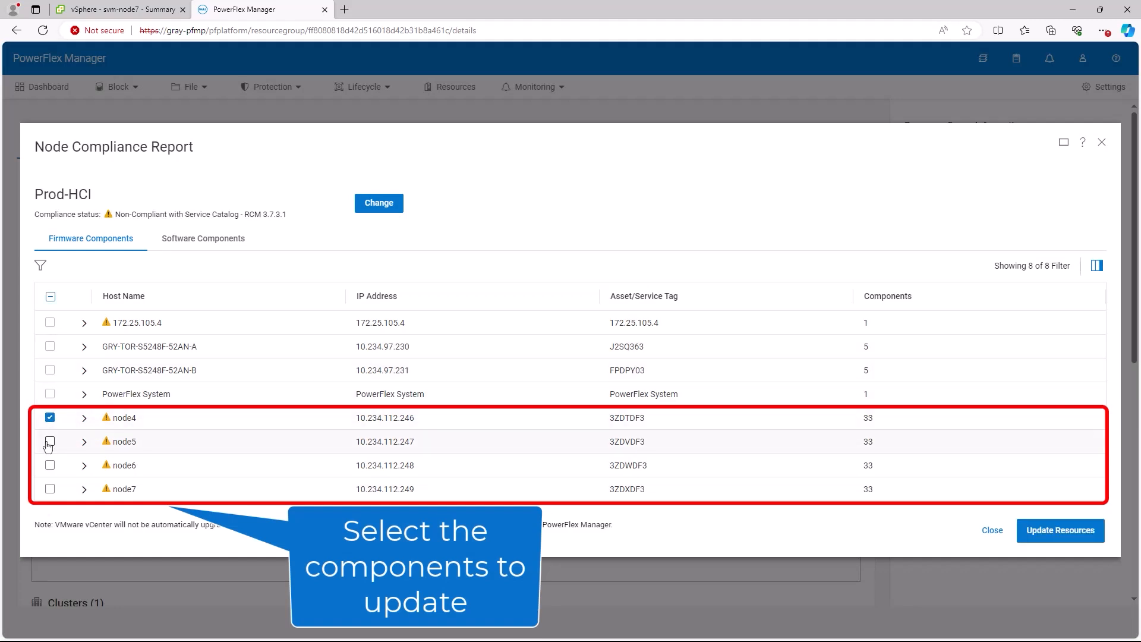
left_click(50, 442)
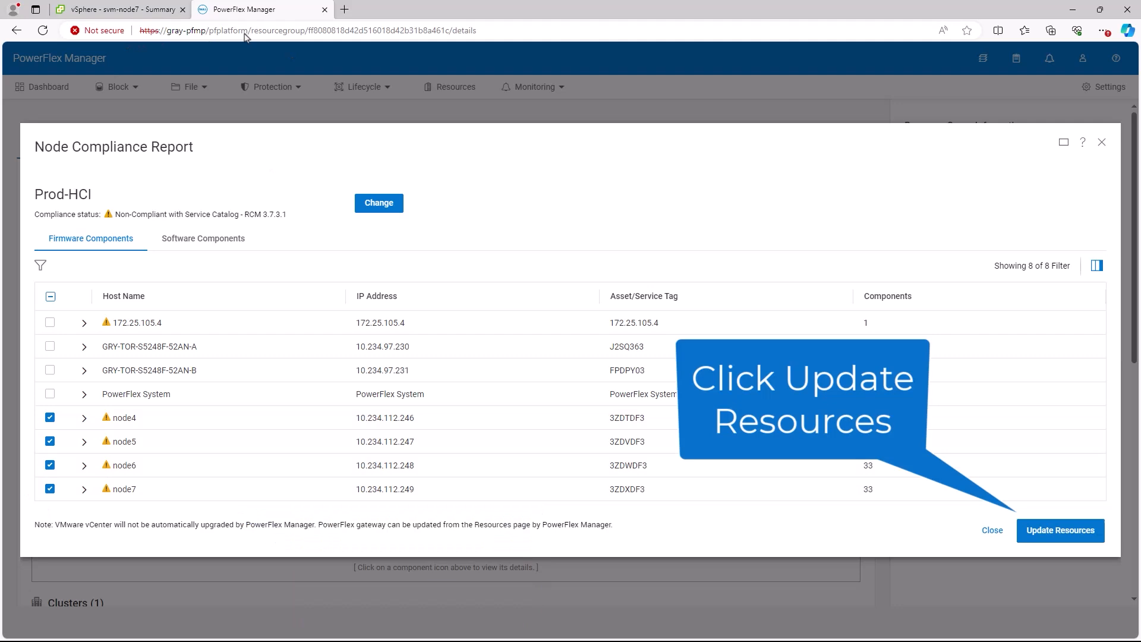
mouse_move(1040, 520)
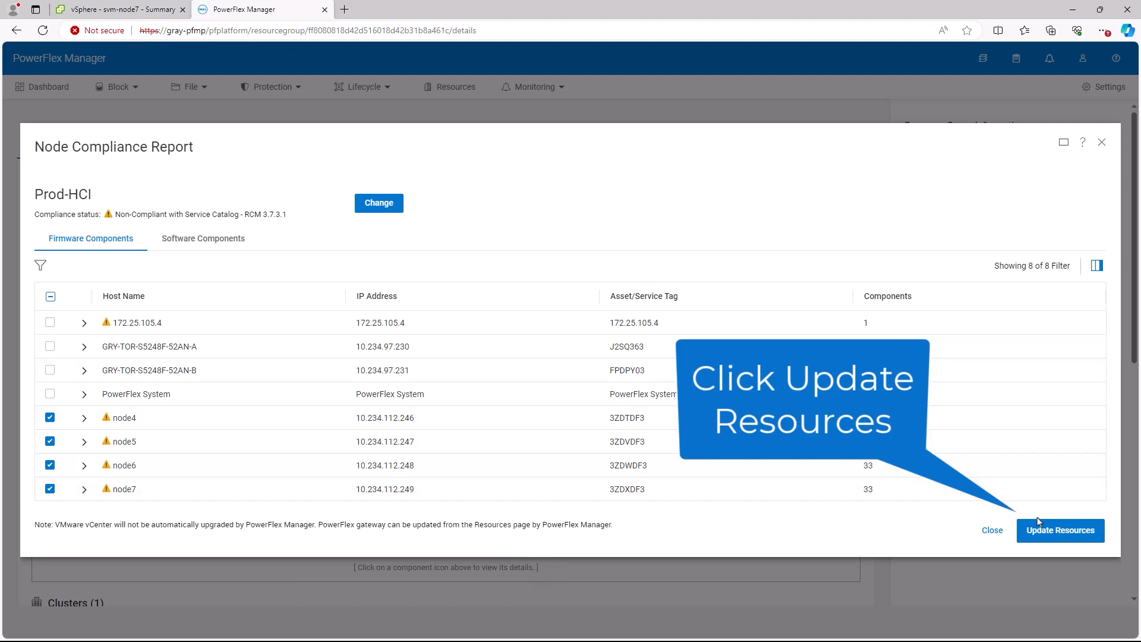
Start the Prod-HCI node update in Instant Maintenance Mode and confirm the firmware changes.
left_click(1059, 531)
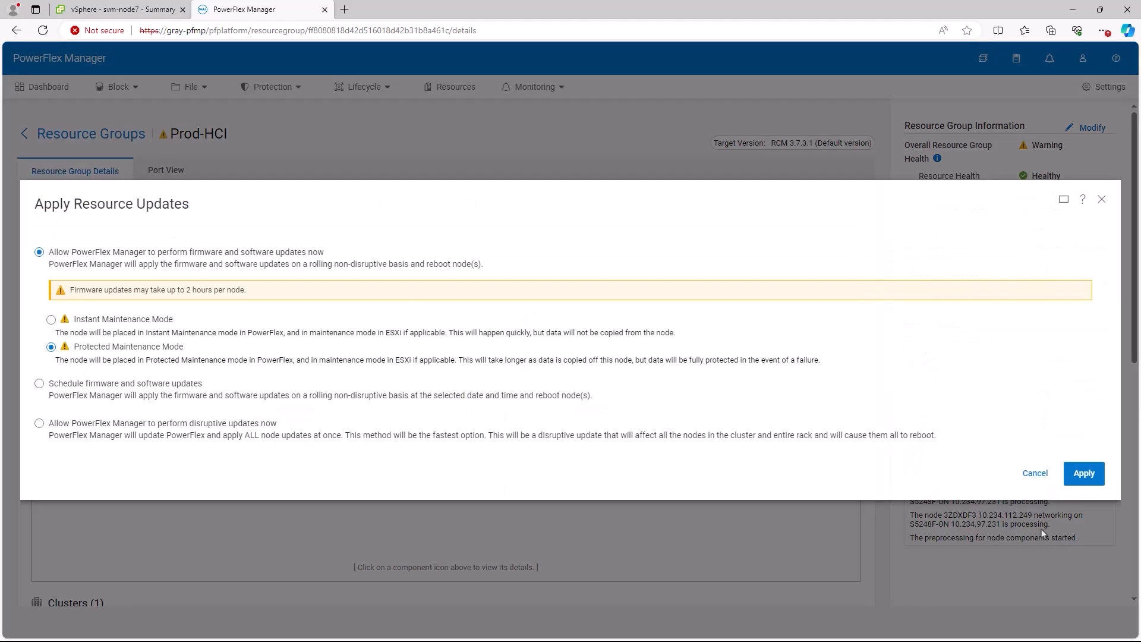
left_click(51, 319)
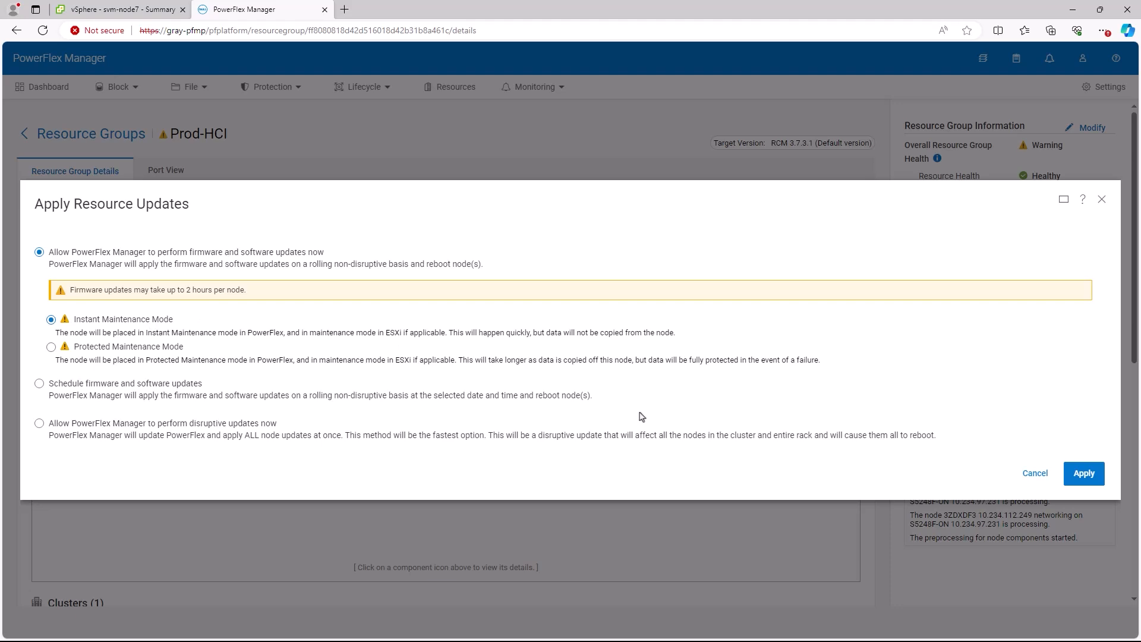
left_click(1084, 474)
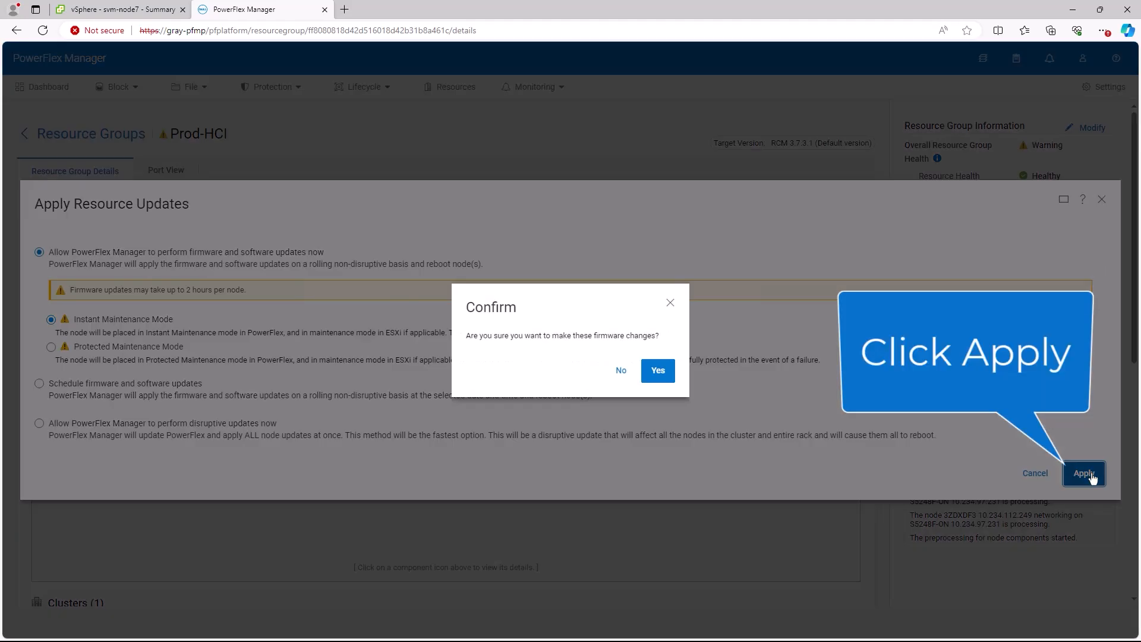
left_click(656, 371)
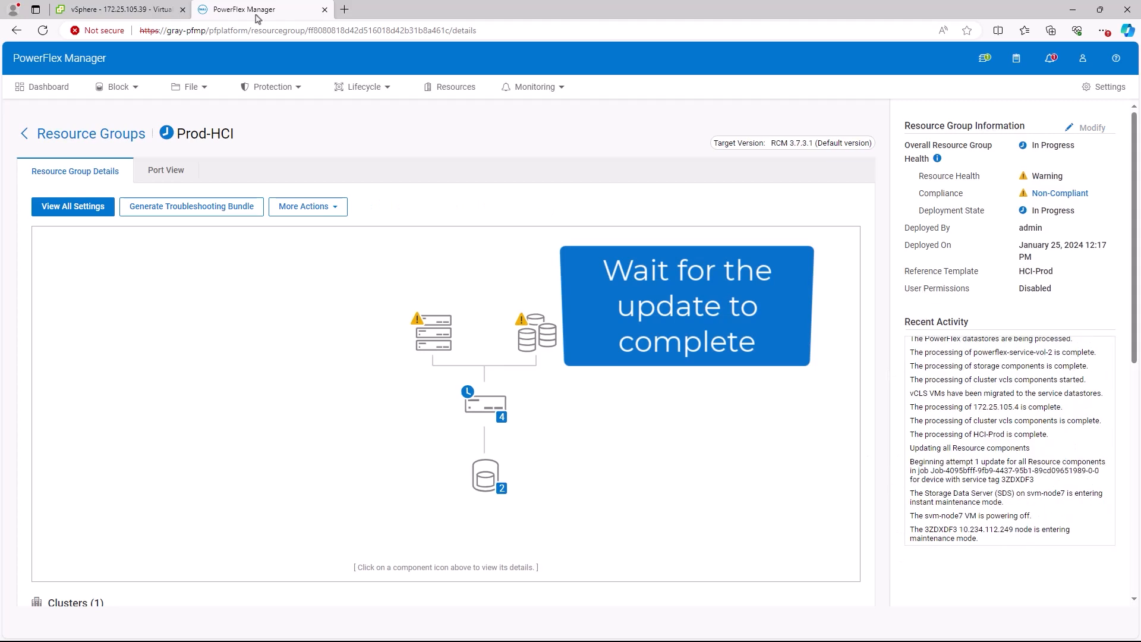
Wait for Prod-HCI's update to succeed, check Recent Activity, then show the Resources inventory.
scroll("down", 3)
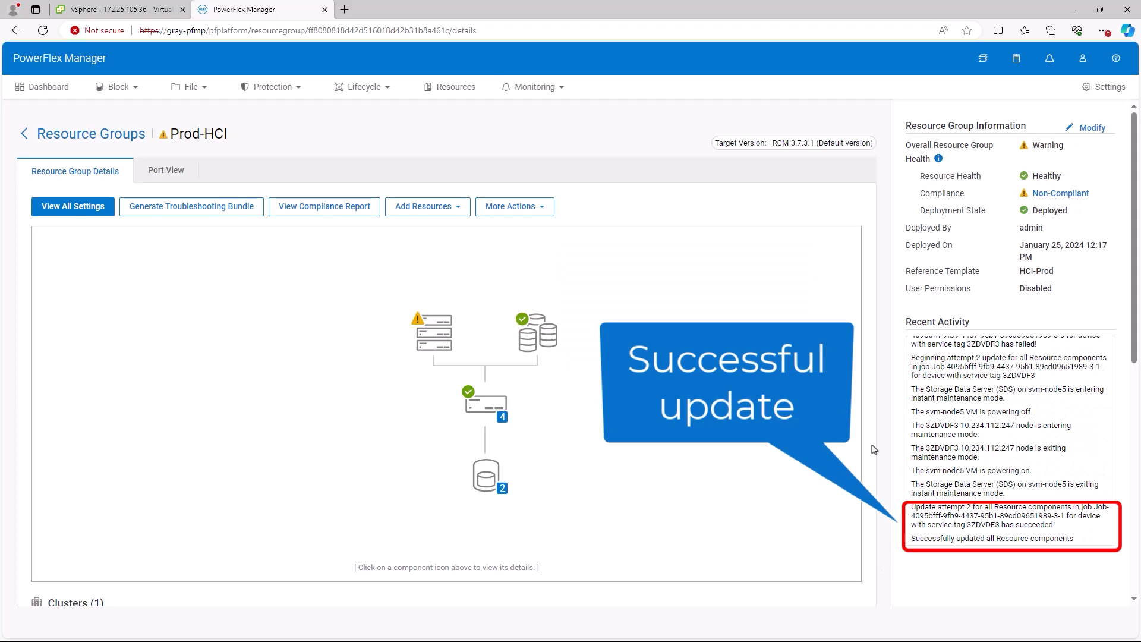
mouse_move(342, 234)
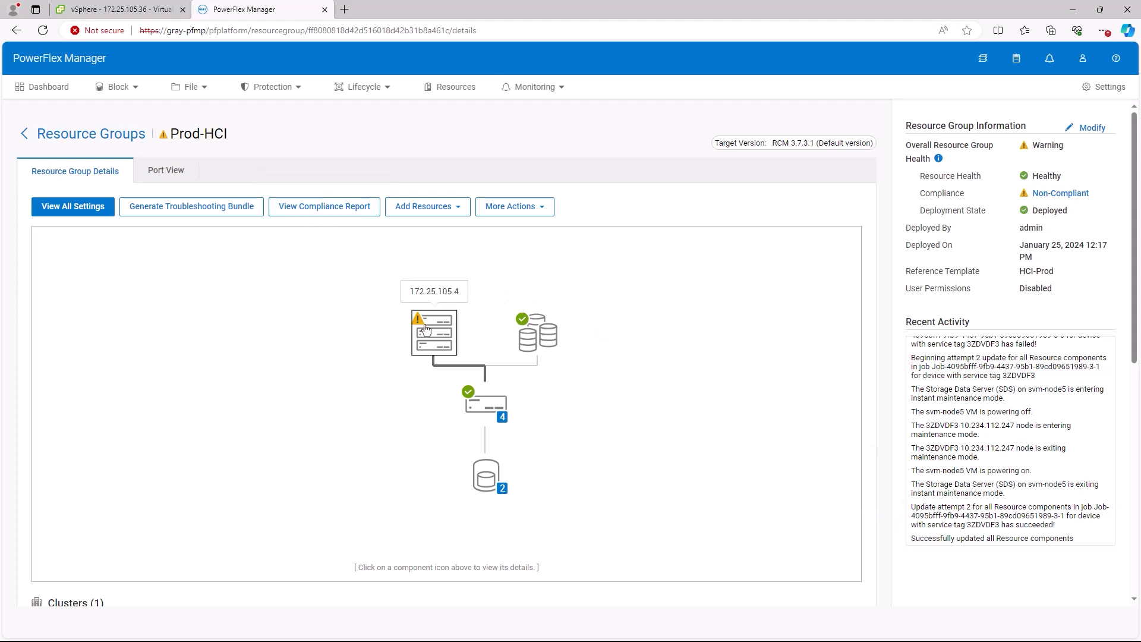
left_click(433, 333)
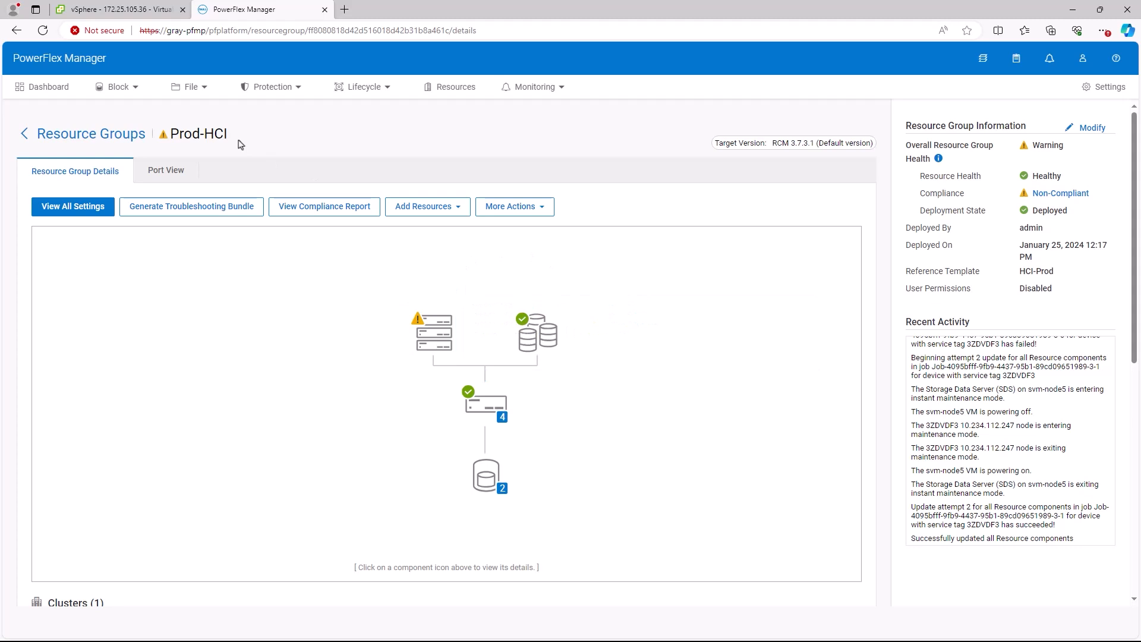
left_click(455, 87)
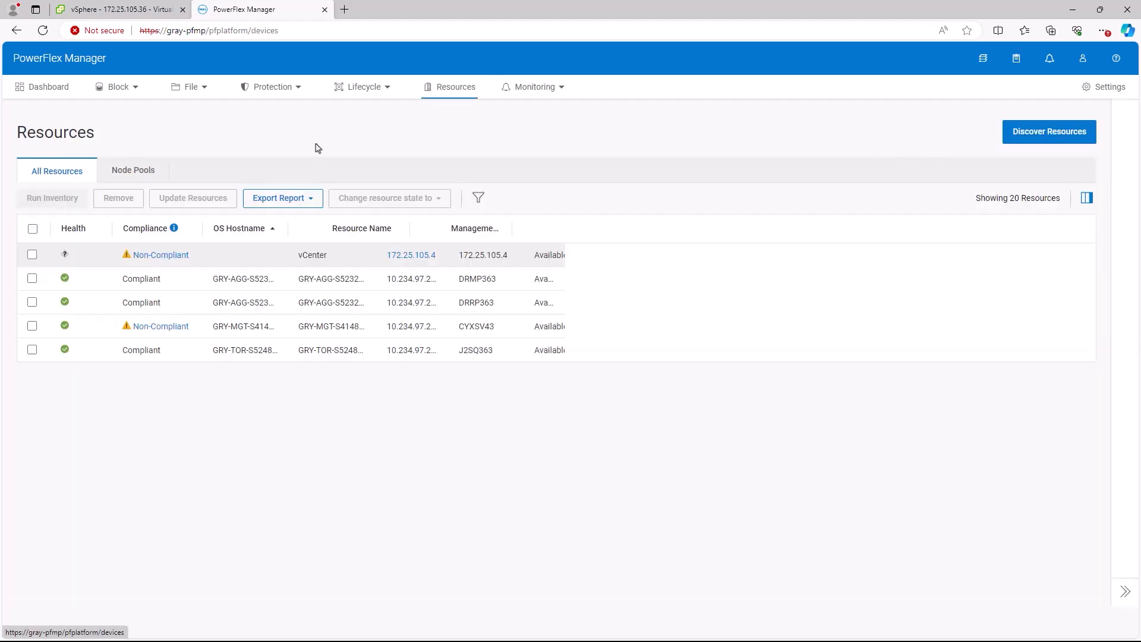
Run inventory on all 20 selected resources and dismiss the inventory-started alert.
left_click(32, 229)
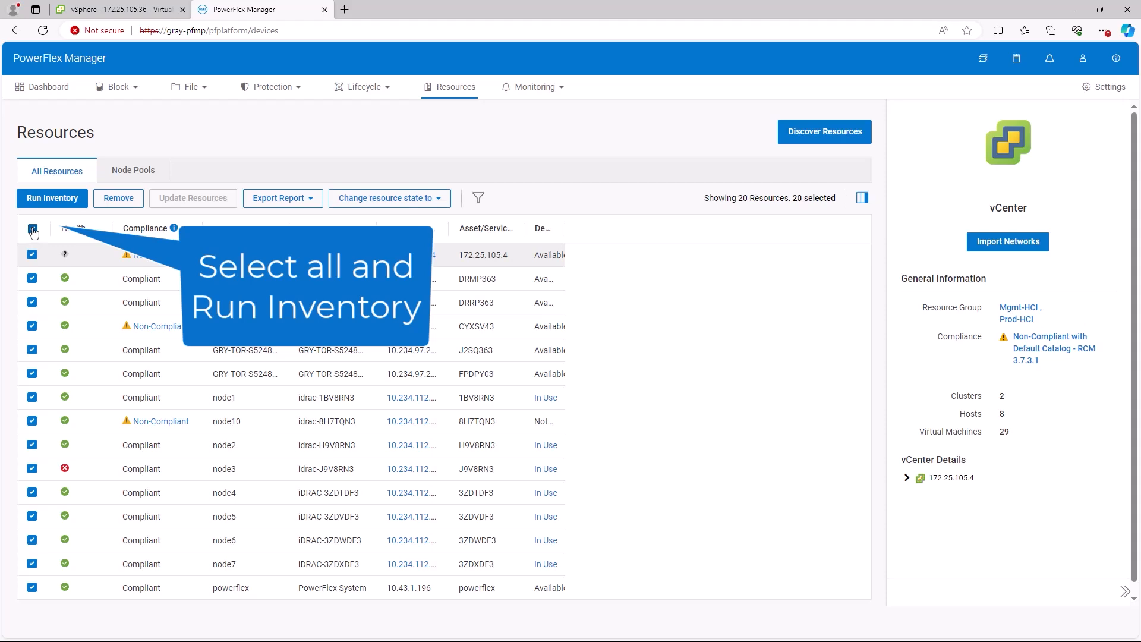
left_click(51, 198)
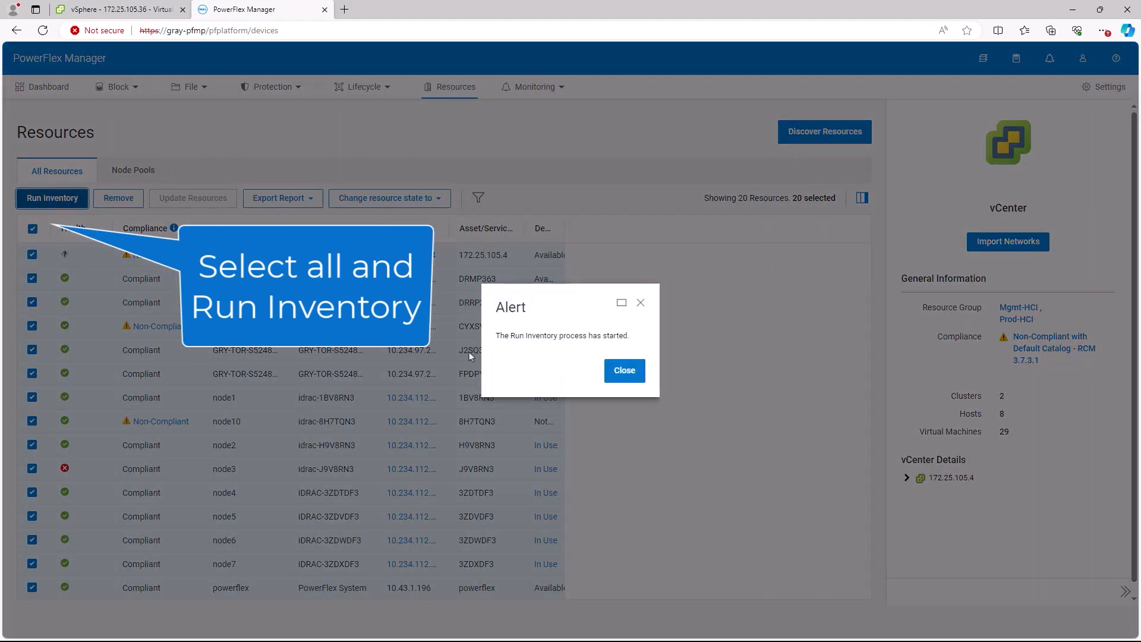
left_click(623, 371)
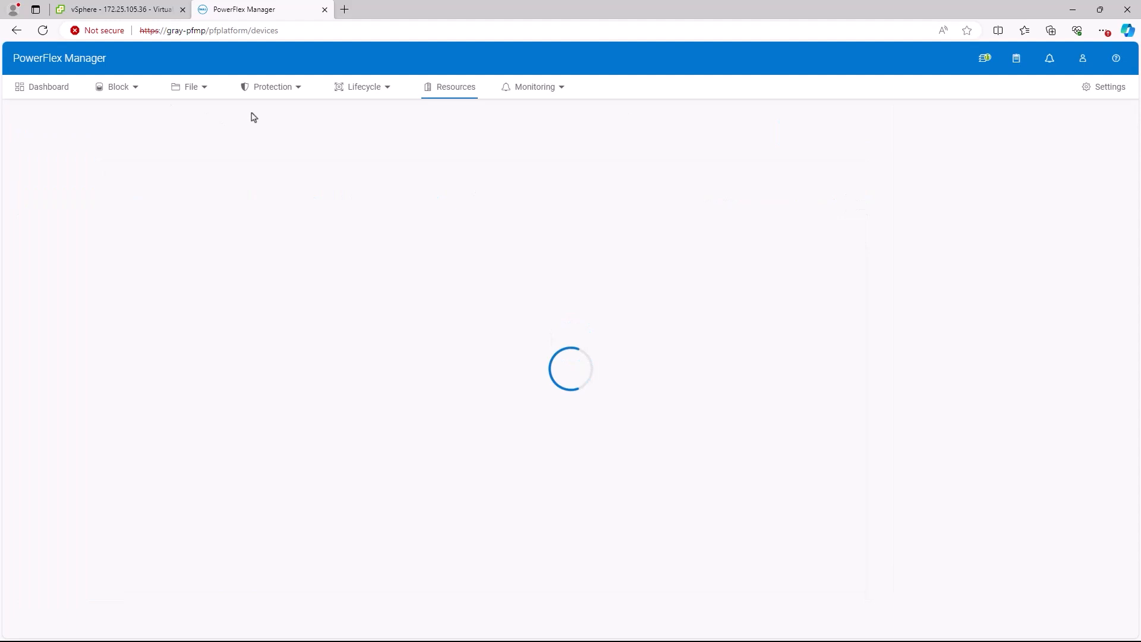
left_click(364, 87)
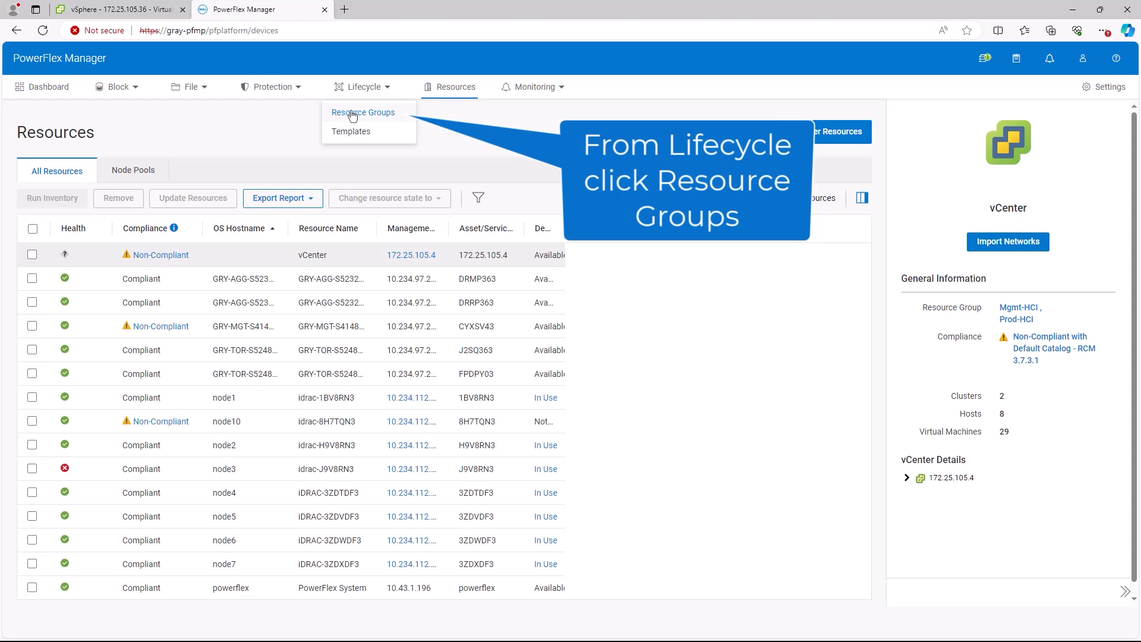
View Prod-HCI under Lifecycle > Resource Groups and confirm its PowerFlex system and nodes report Compliant.
left_click(362, 111)
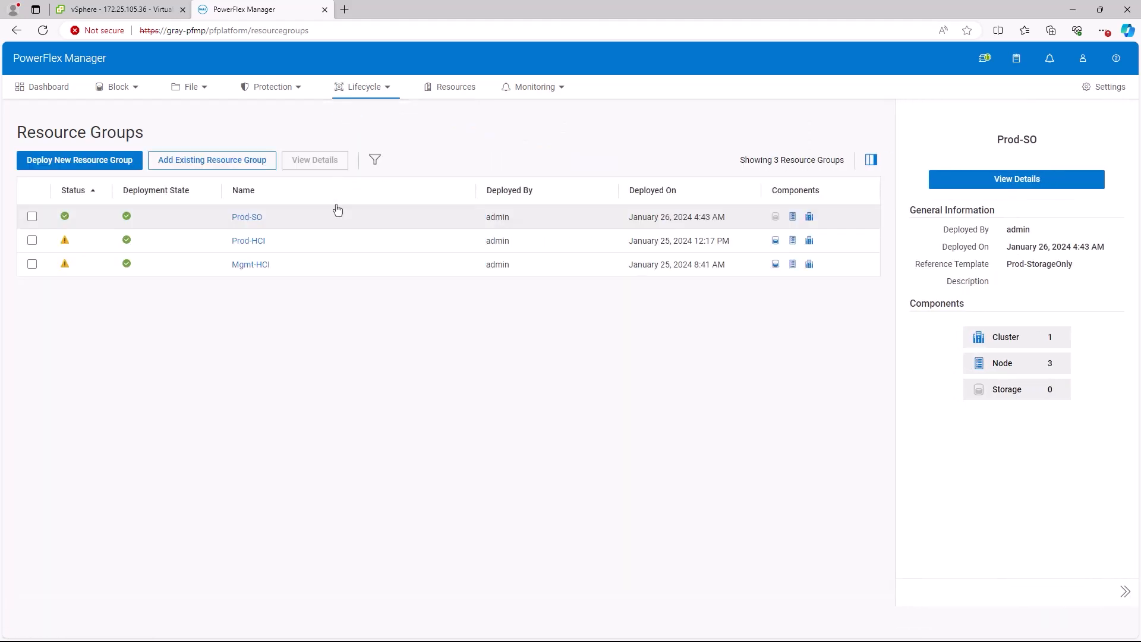
left_click(249, 241)
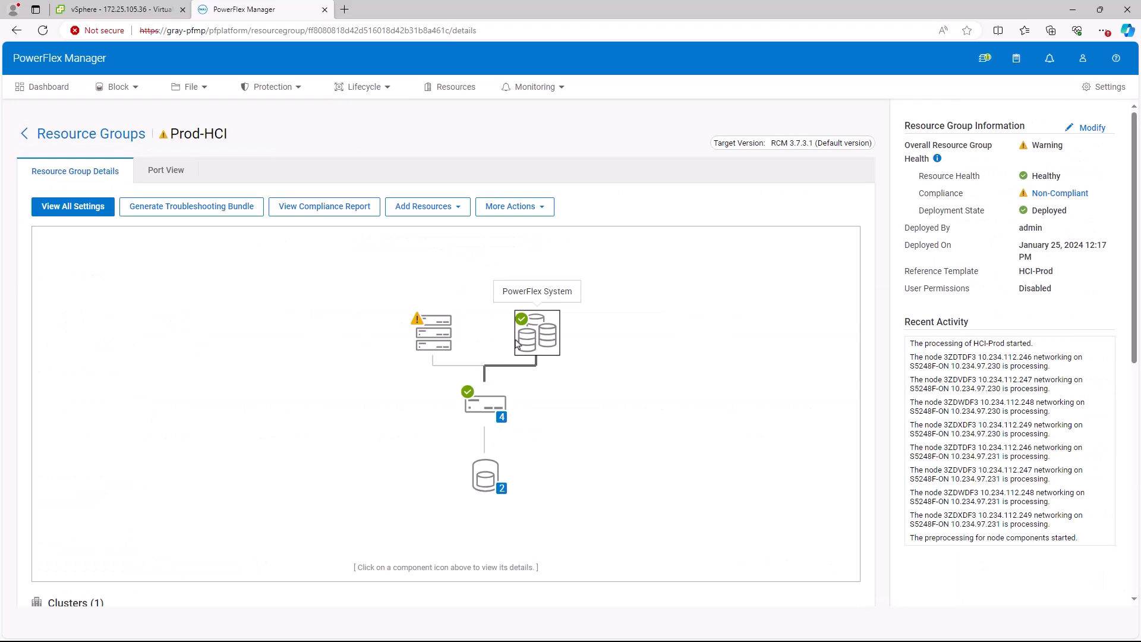
left_click(536, 333)
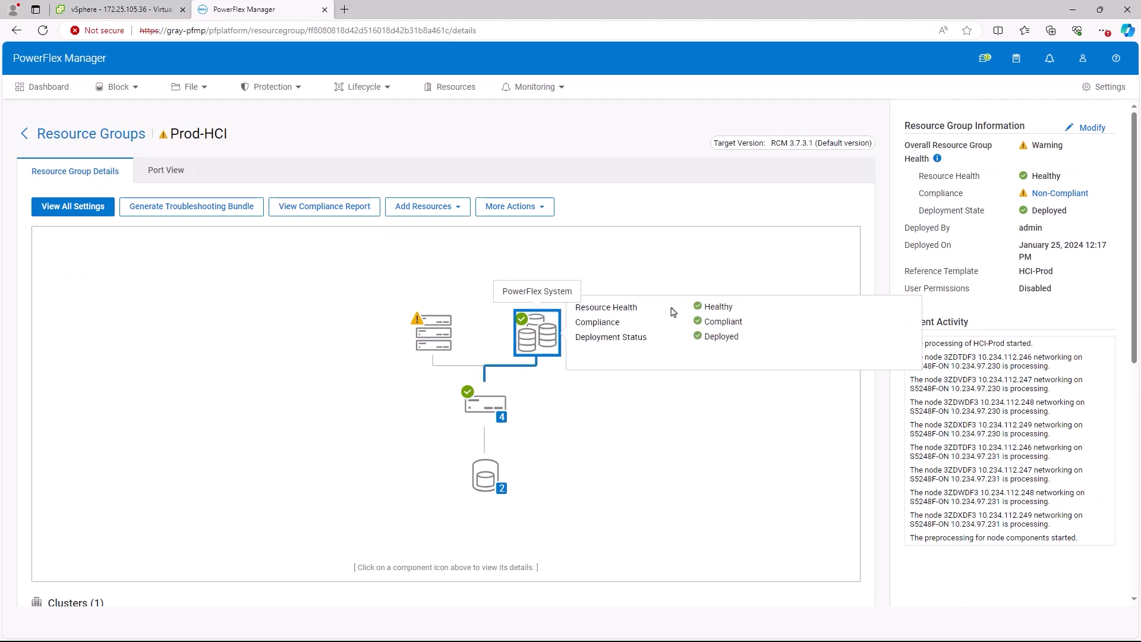
mouse_move(485, 405)
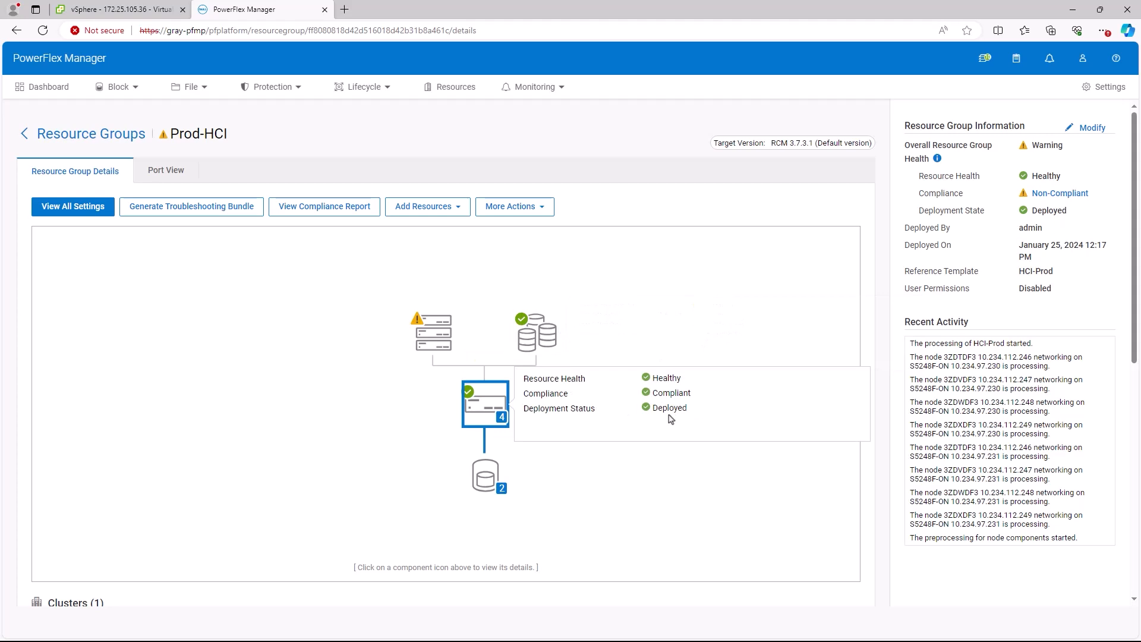
scroll("down", 3)
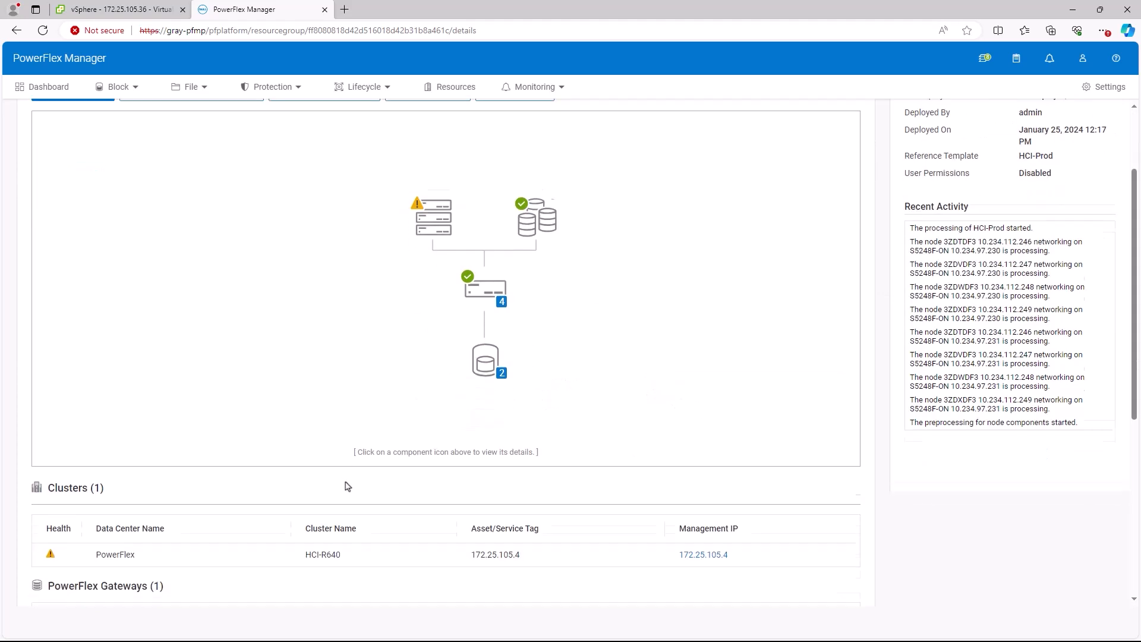
scroll("down", 3)
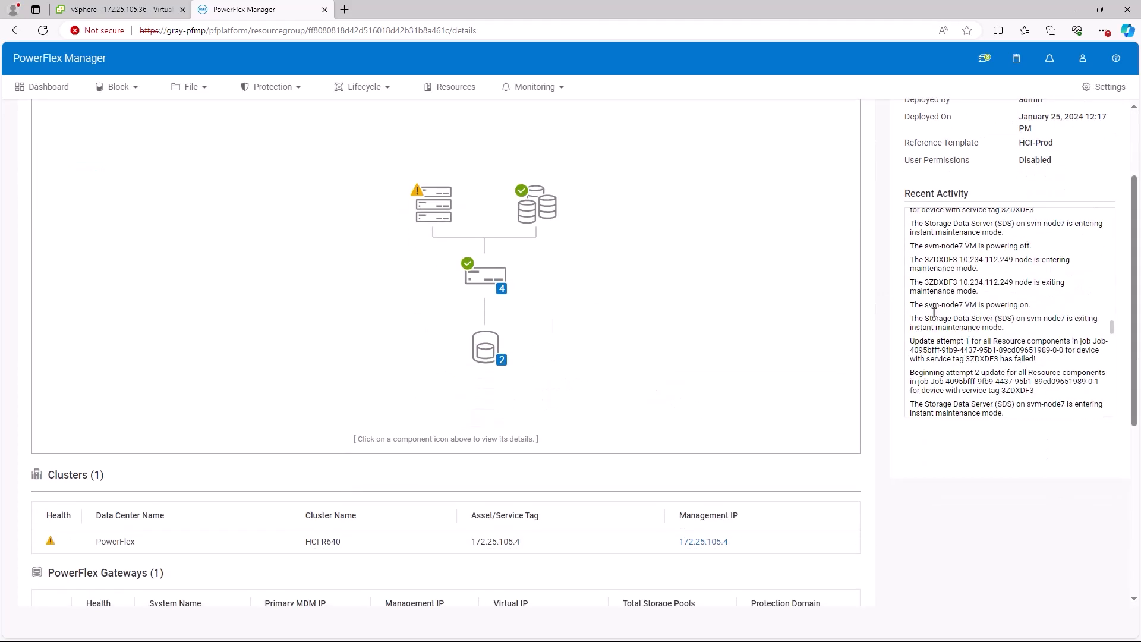
scroll("down", 3)
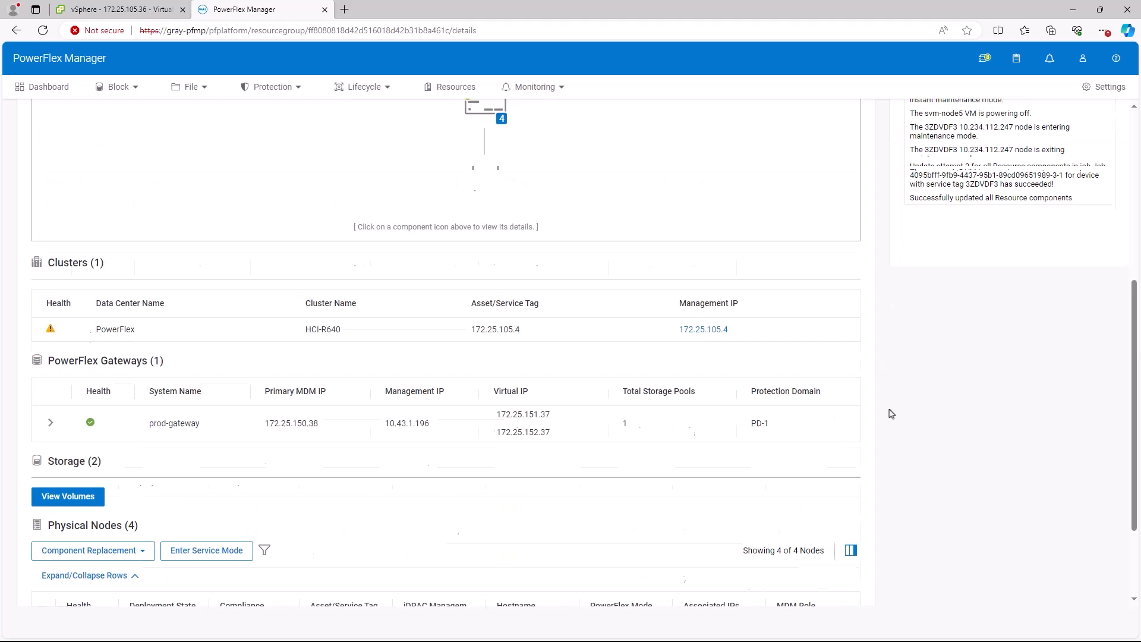
scroll("up", 3)
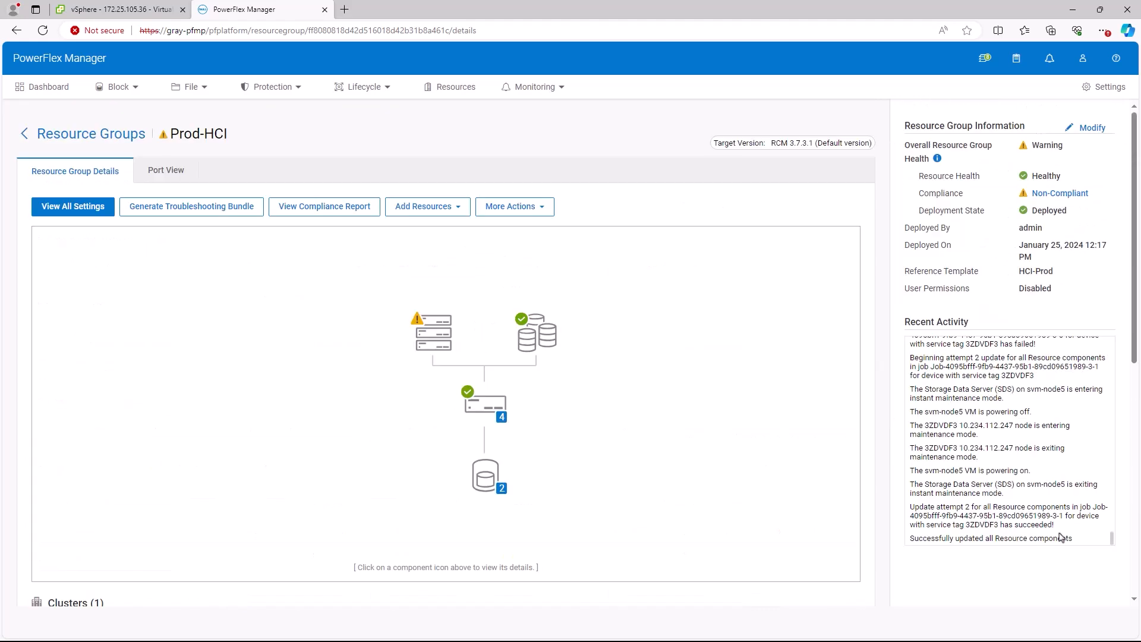